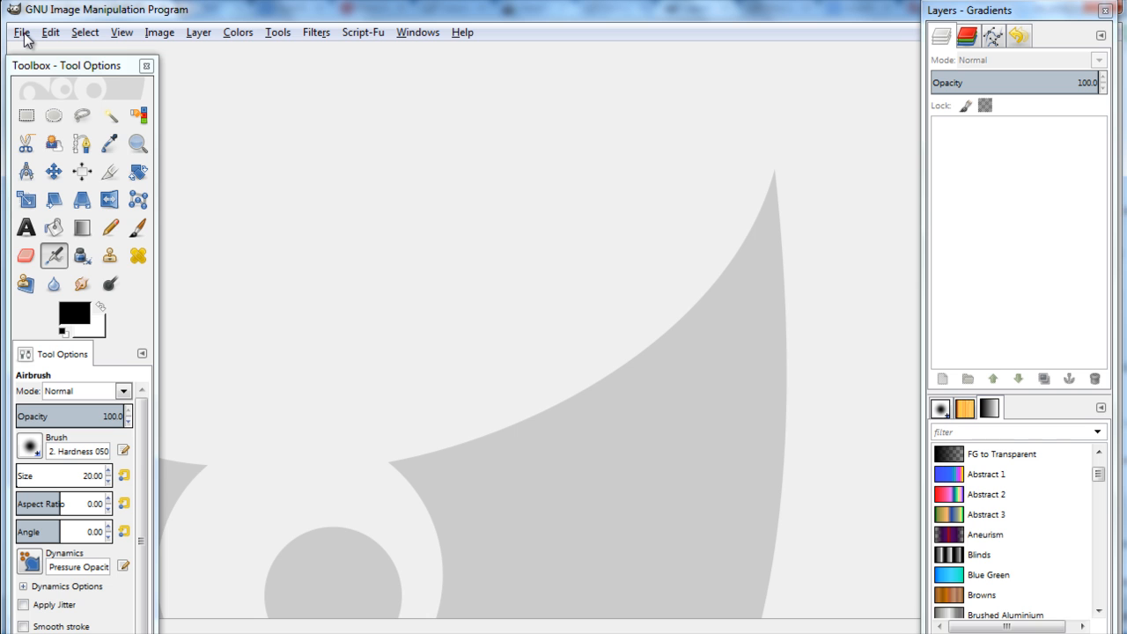
Open the image-opening dialog and browse to the Desktop folder.
{"action": "left_click", "coordinate": [21, 33]}
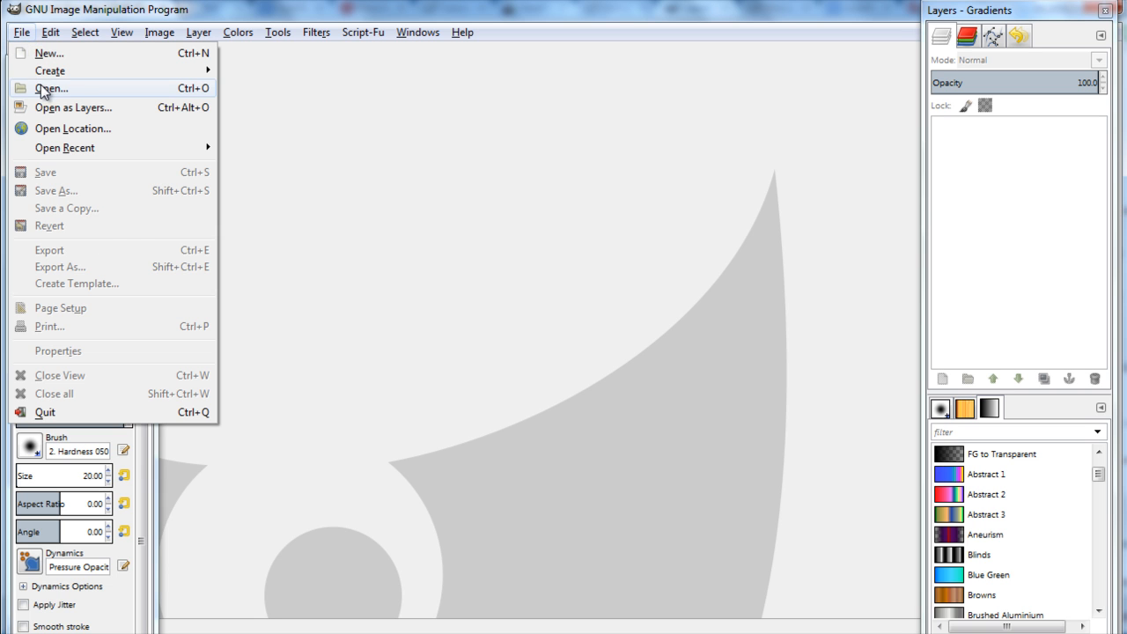
{"action": "left_click", "coordinate": [51, 88]}
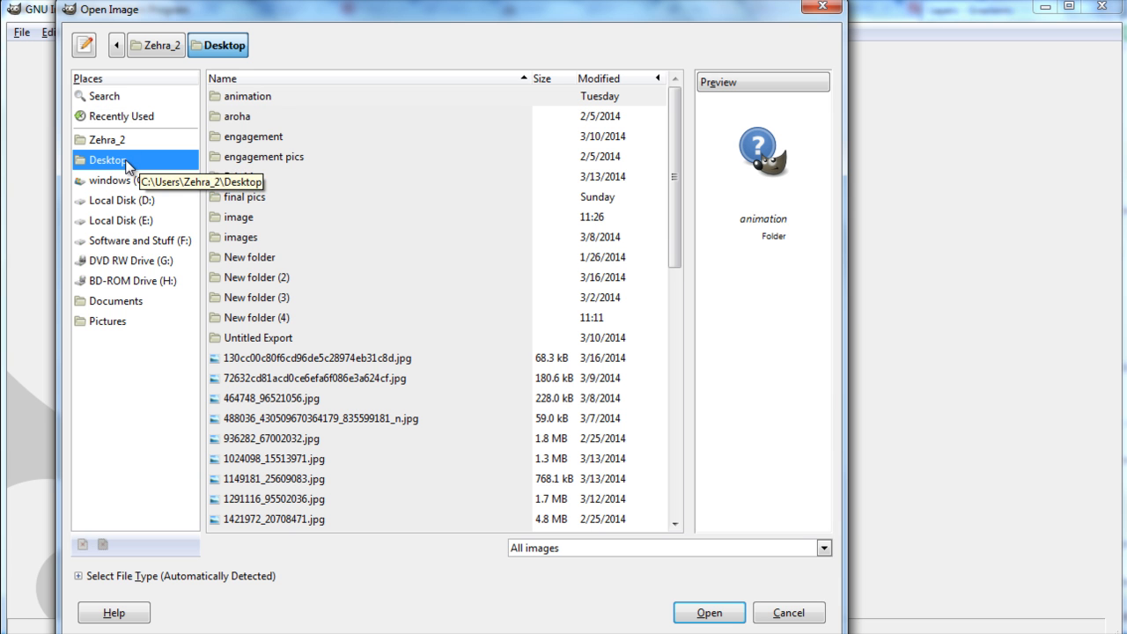
{"action": "double_click", "coordinate": [239, 217]}
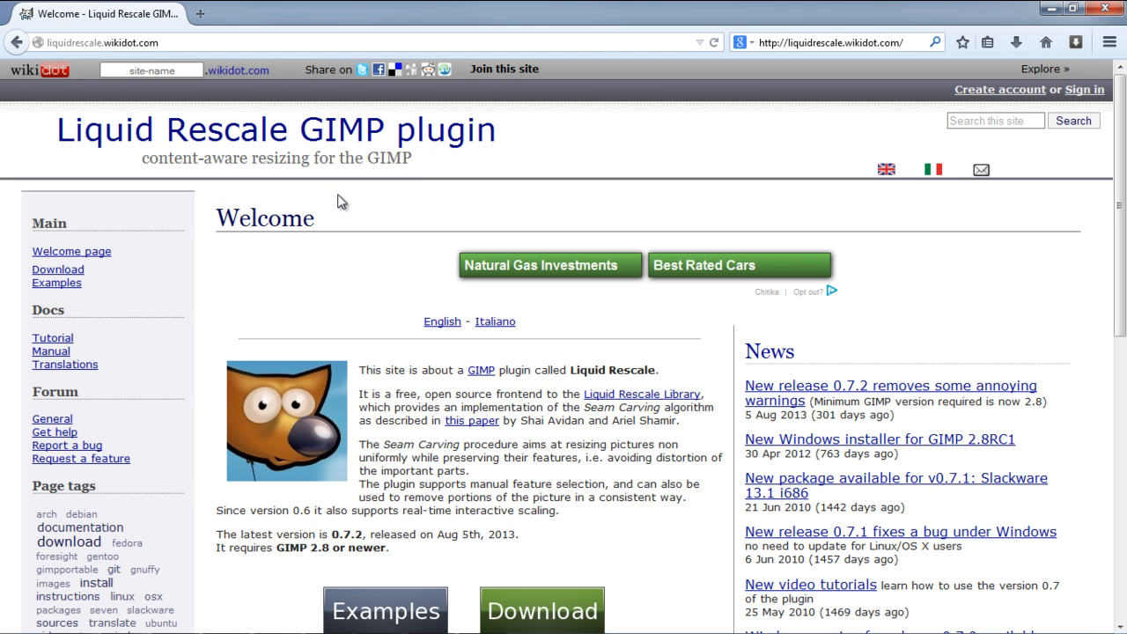
Go to the plugin's Windows download page and scroll to the standard GIMP section.
{"action": "left_click", "coordinate": [541, 610]}
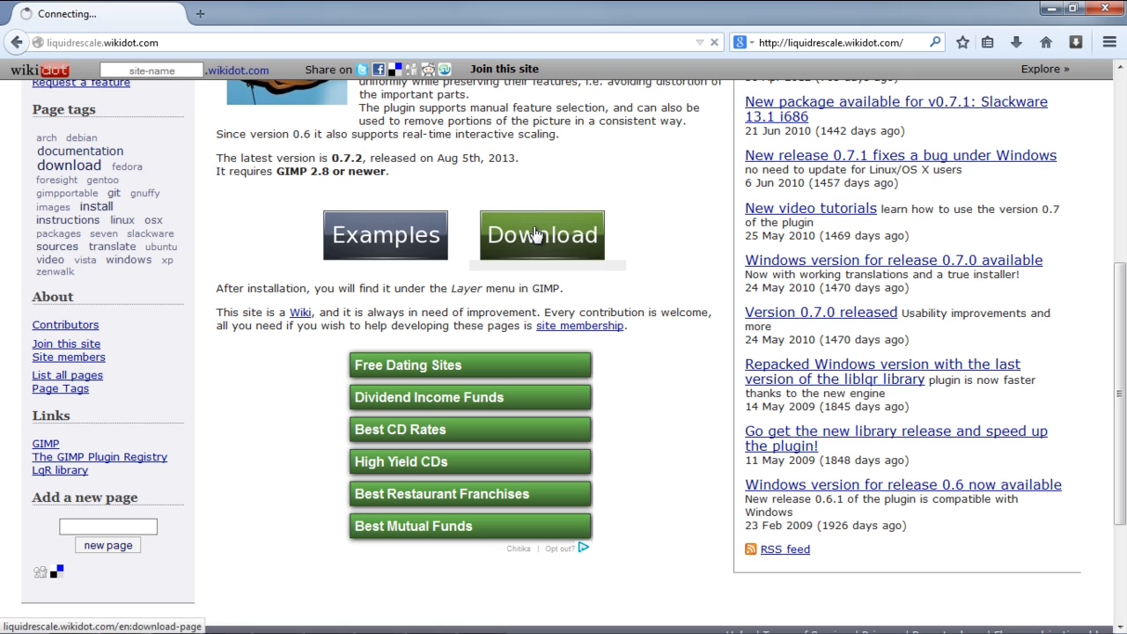
{"action": "left_click", "coordinate": [541, 234]}
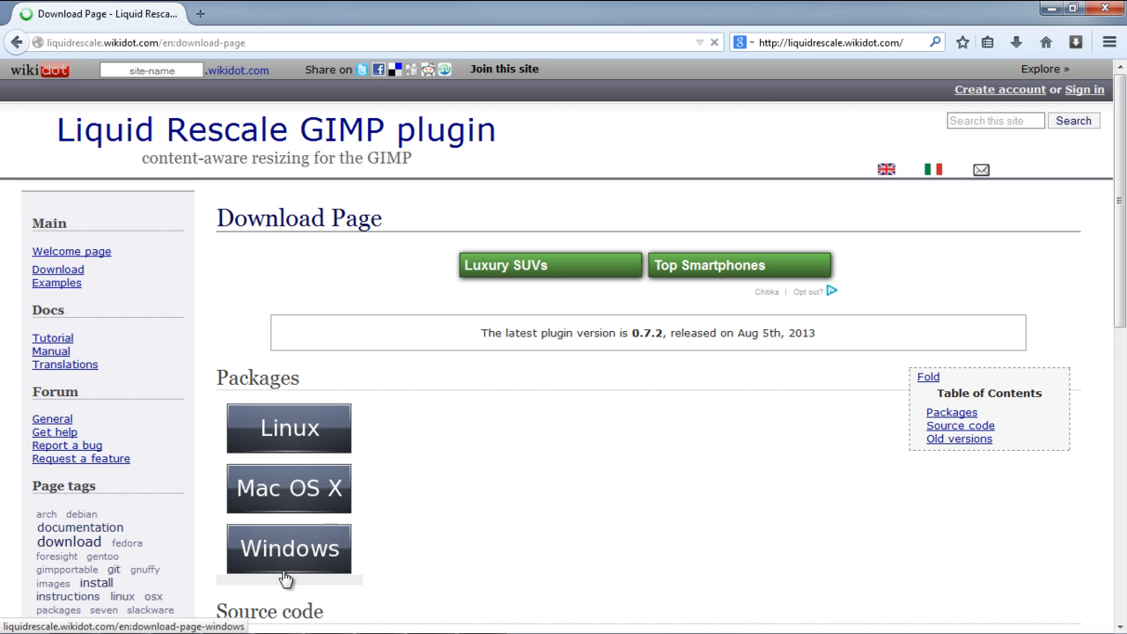
{"action": "left_click", "coordinate": [289, 549]}
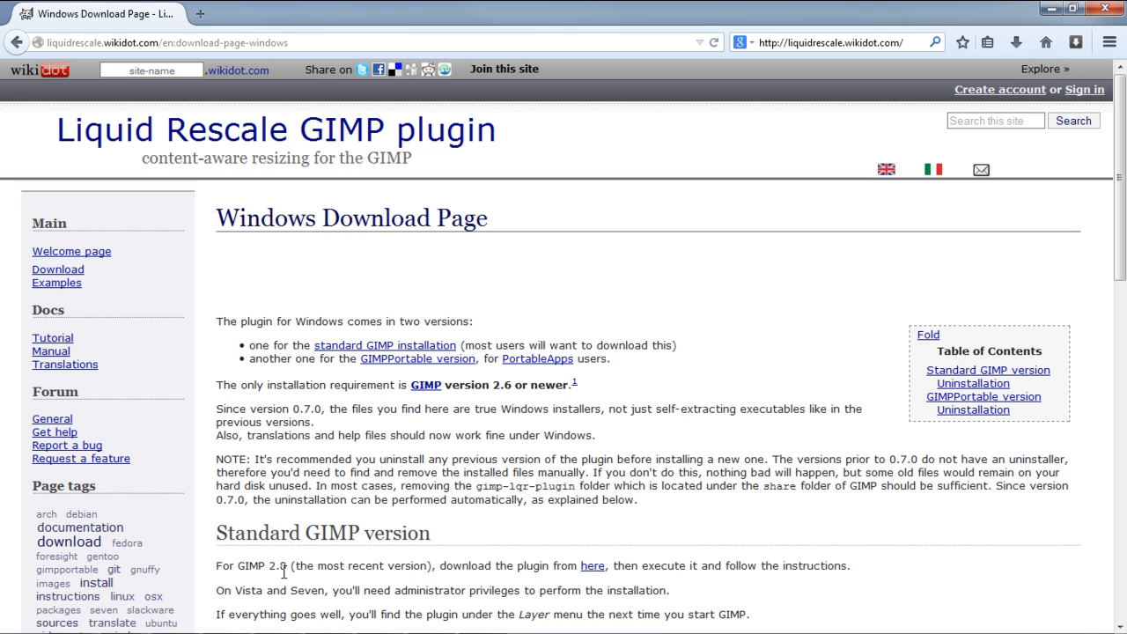
{"action": "scroll", "scroll_direction": "down", "scroll_amount": 3}
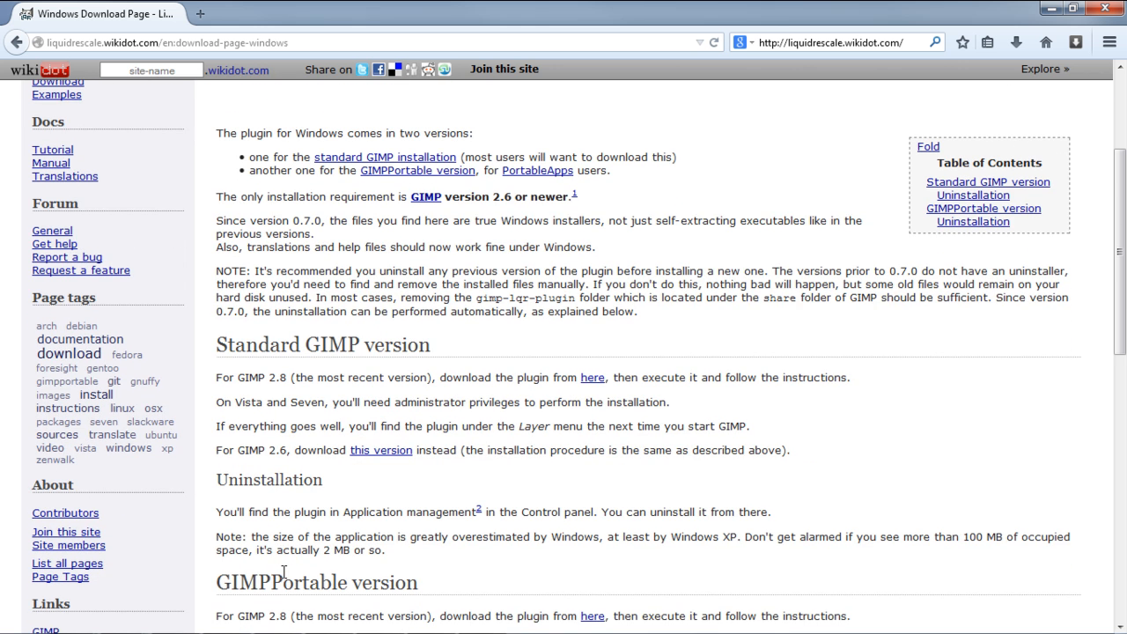
{"action": "mouse_move", "coordinate": [390, 467]}
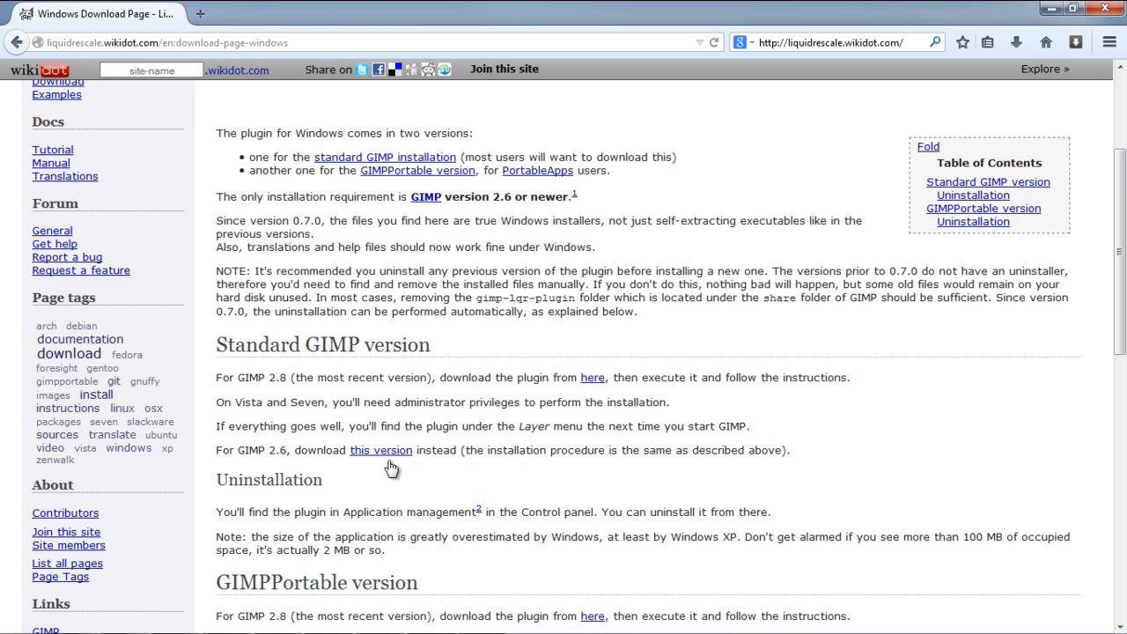
Save the GIMP 2.6 plugin installer and run it from Firefox's downloads.
{"action": "left_click", "coordinate": [381, 449]}
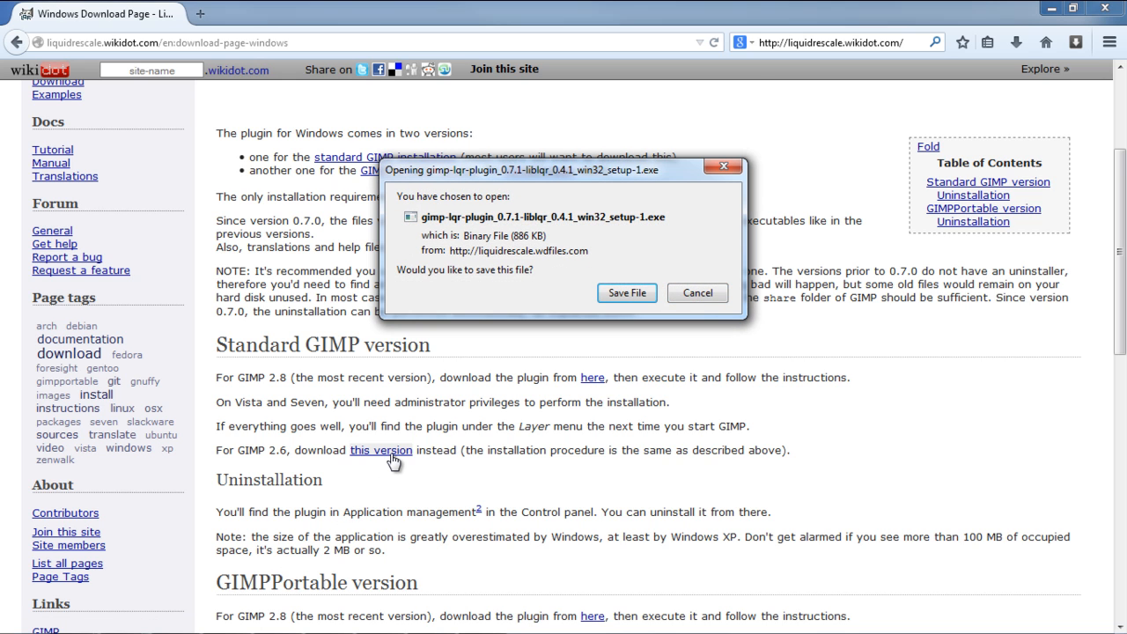
{"action": "left_click", "coordinate": [697, 292]}
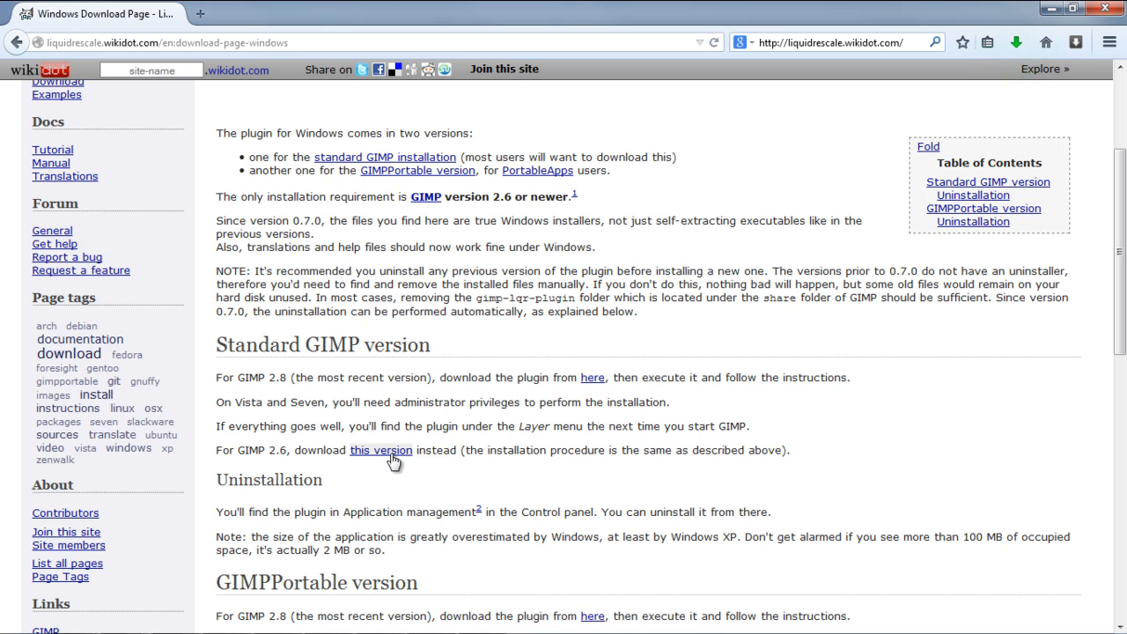
{"action": "mouse_move", "coordinate": [899, 158]}
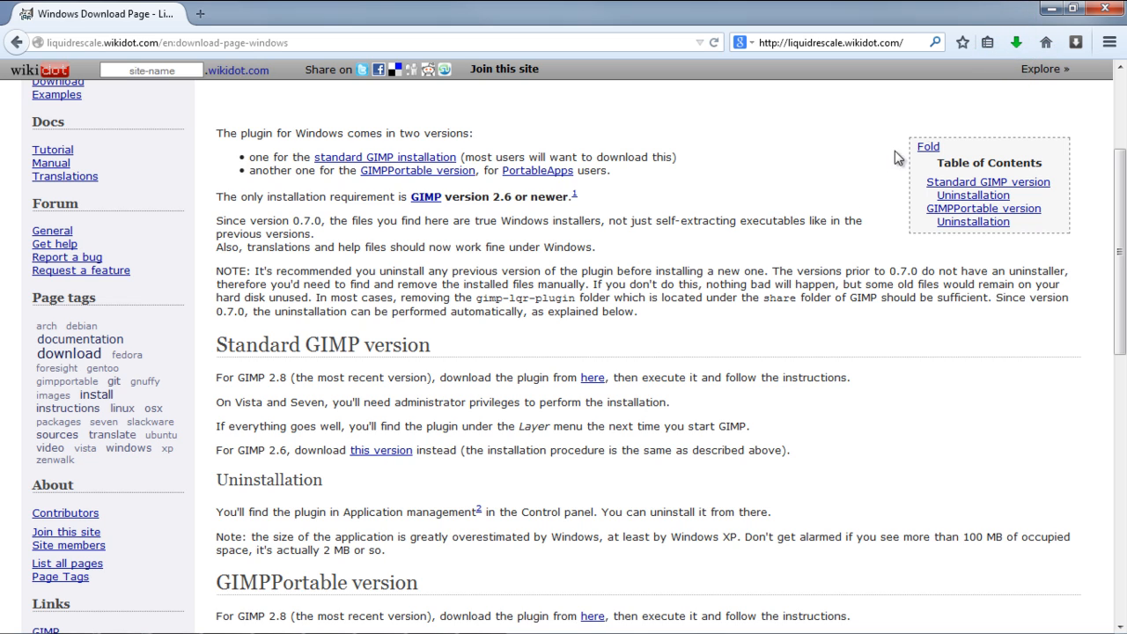
{"action": "left_click", "coordinate": [1016, 42]}
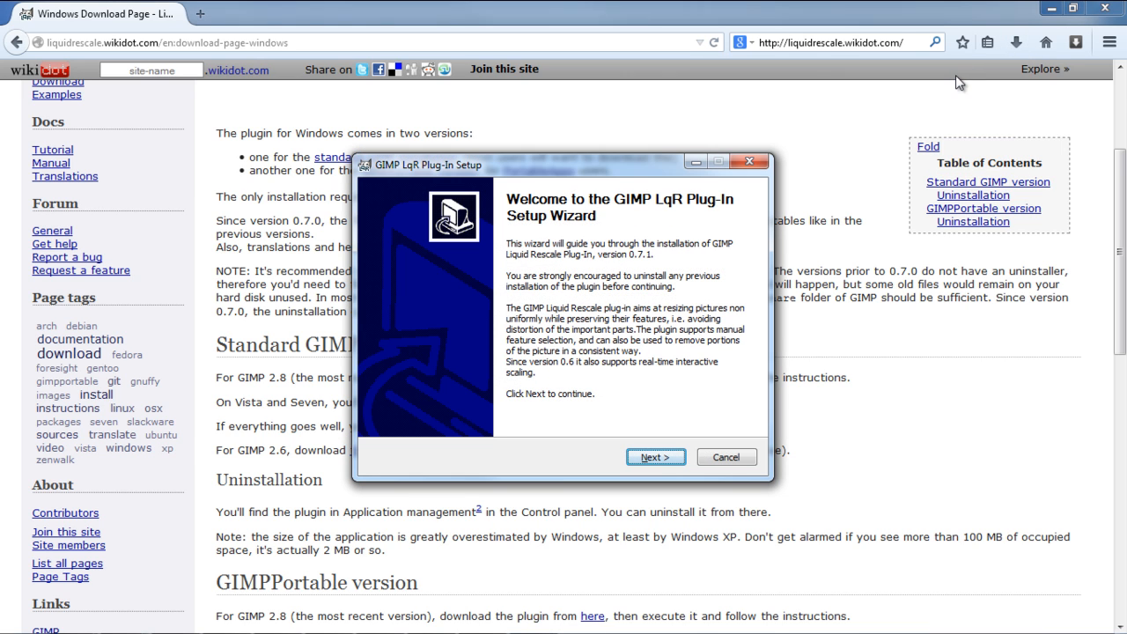
Pass the setup welcome page and accept the LqR plug-in license.
{"action": "left_click", "coordinate": [655, 456]}
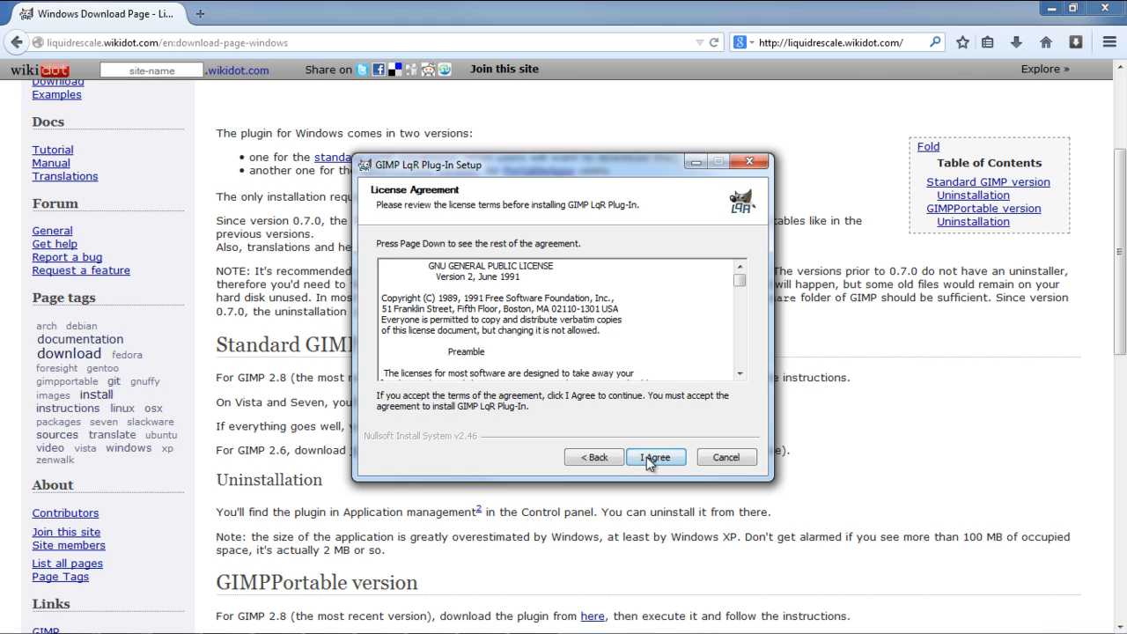
{"action": "left_click", "coordinate": [655, 457]}
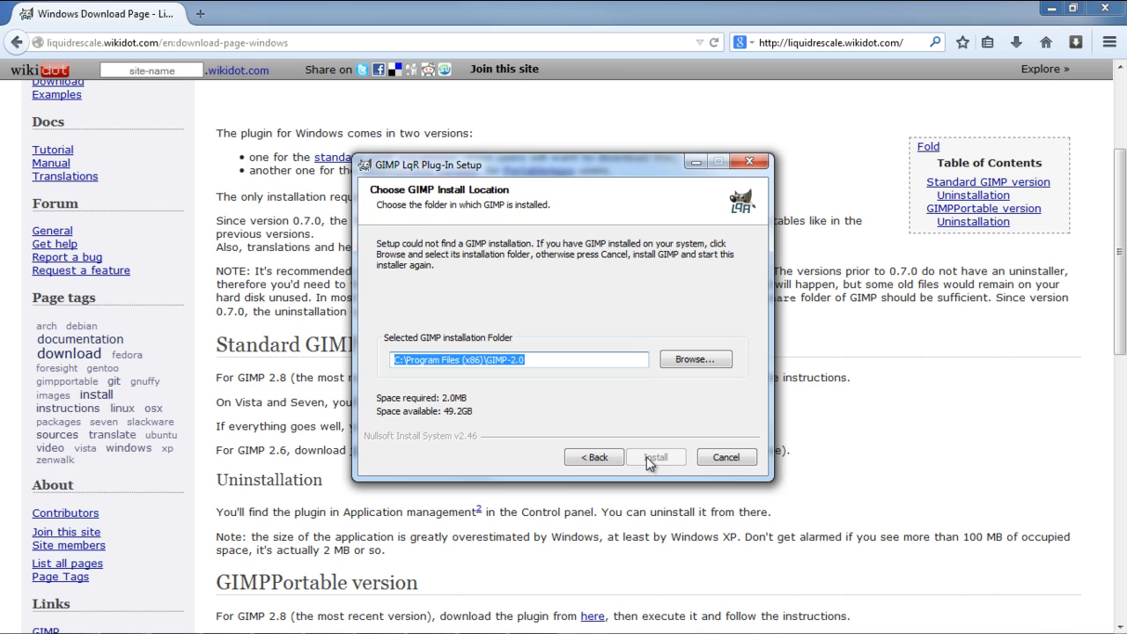
{"action": "mouse_move", "coordinate": [673, 380]}
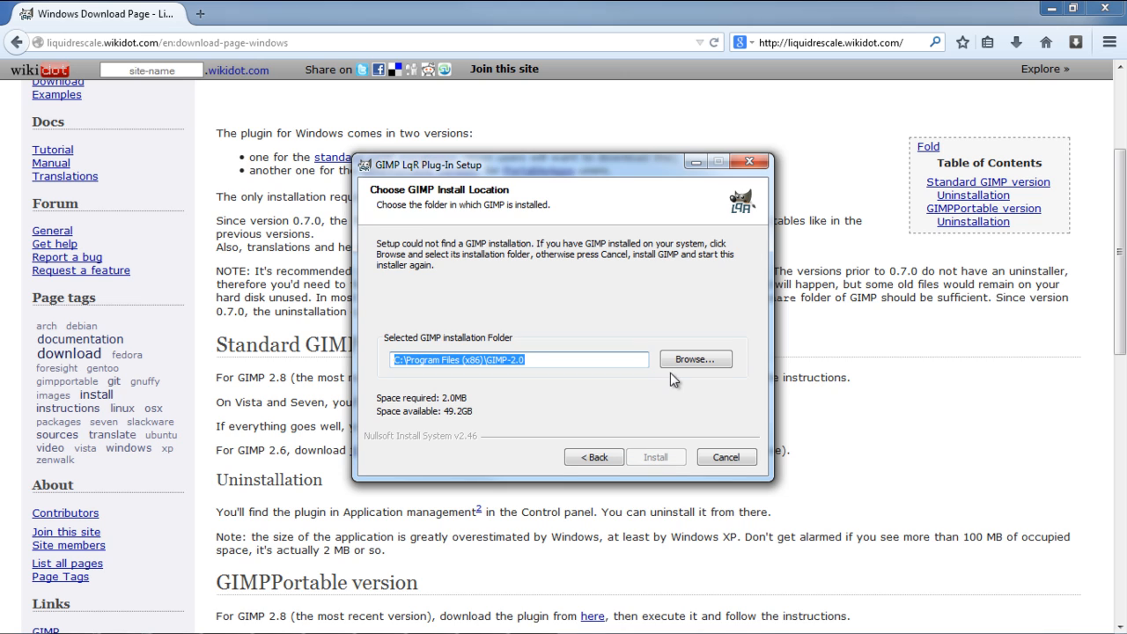
Browse to C:\Program Files\GIMP 2 and set it as the install folder.
{"action": "left_click", "coordinate": [695, 358]}
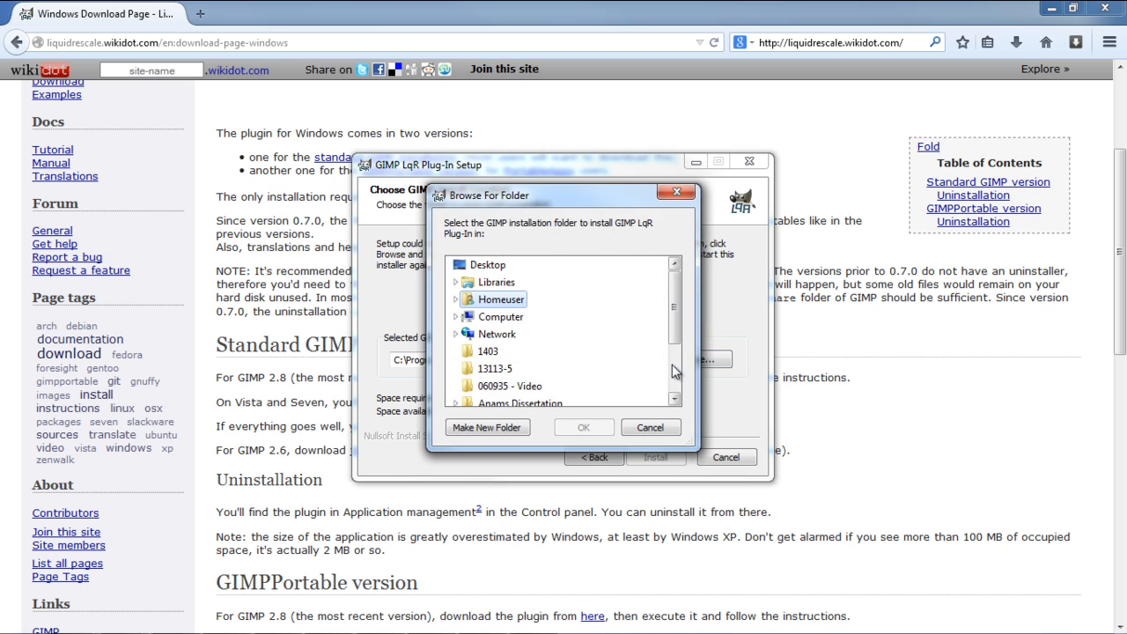
{"action": "mouse_move", "coordinate": [648, 367]}
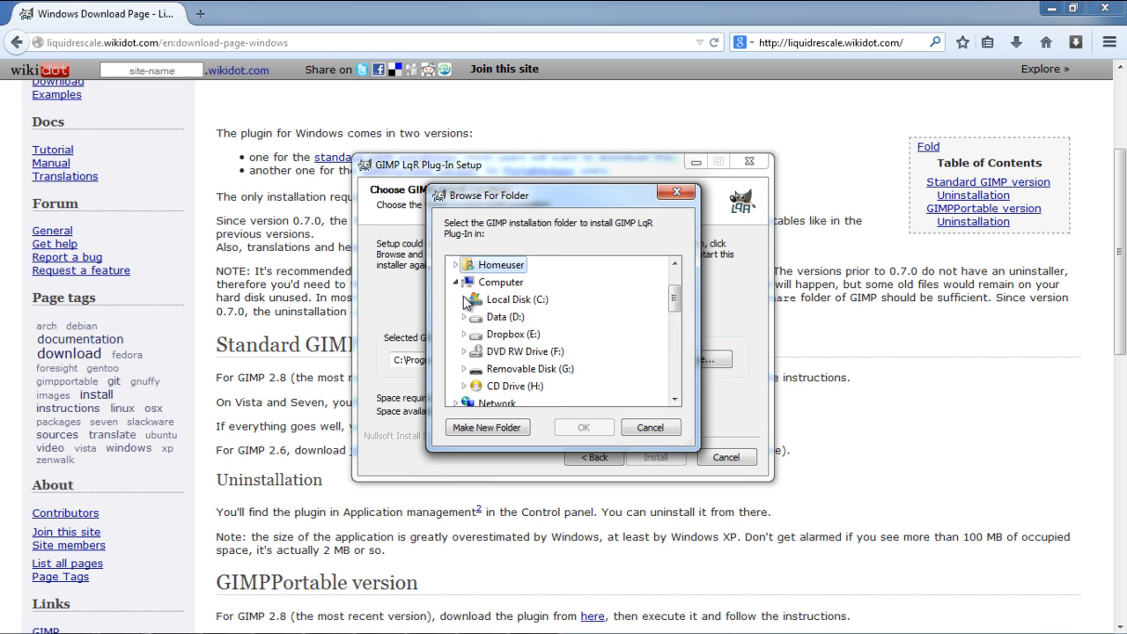
{"action": "left_click", "coordinate": [674, 302]}
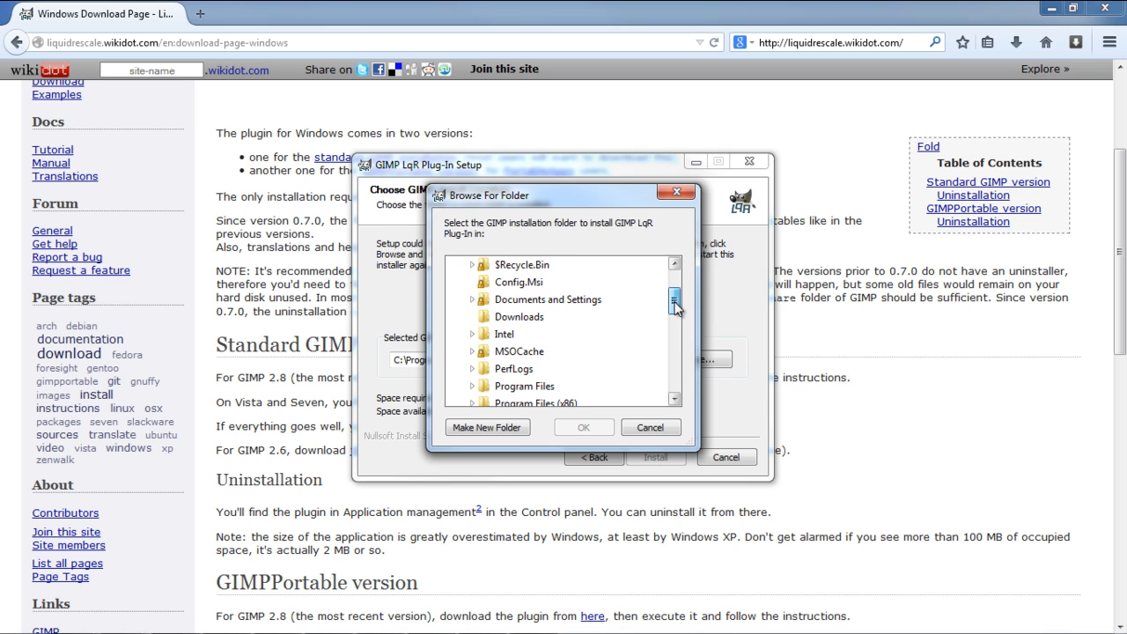
{"action": "scroll", "scroll_direction": "down", "scroll_amount": 3}
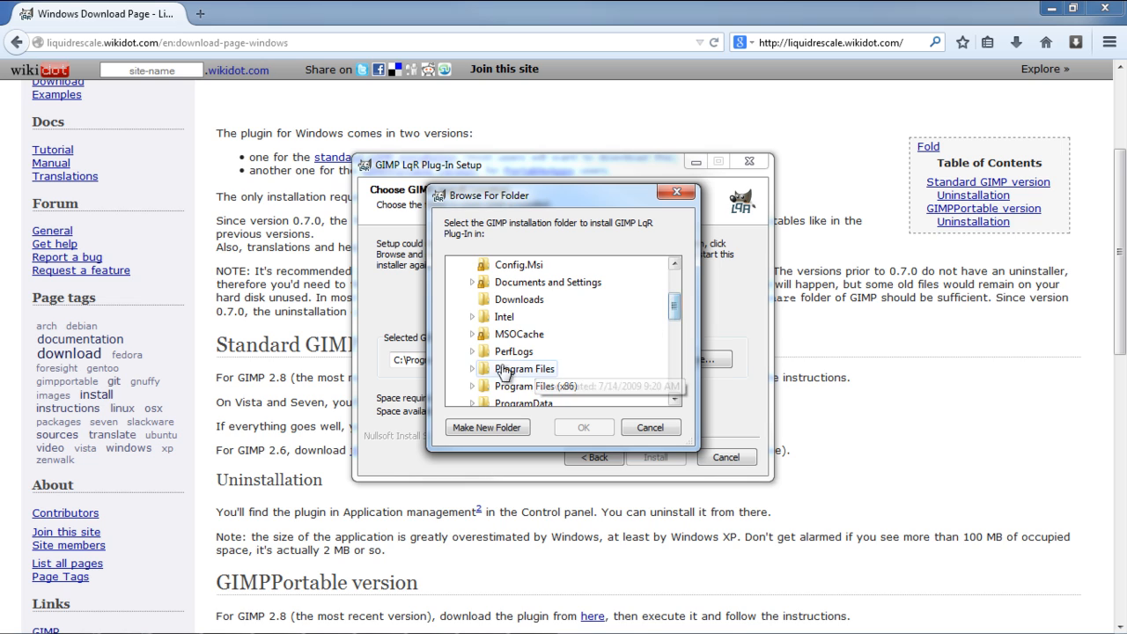
{"action": "left_click", "coordinate": [472, 368]}
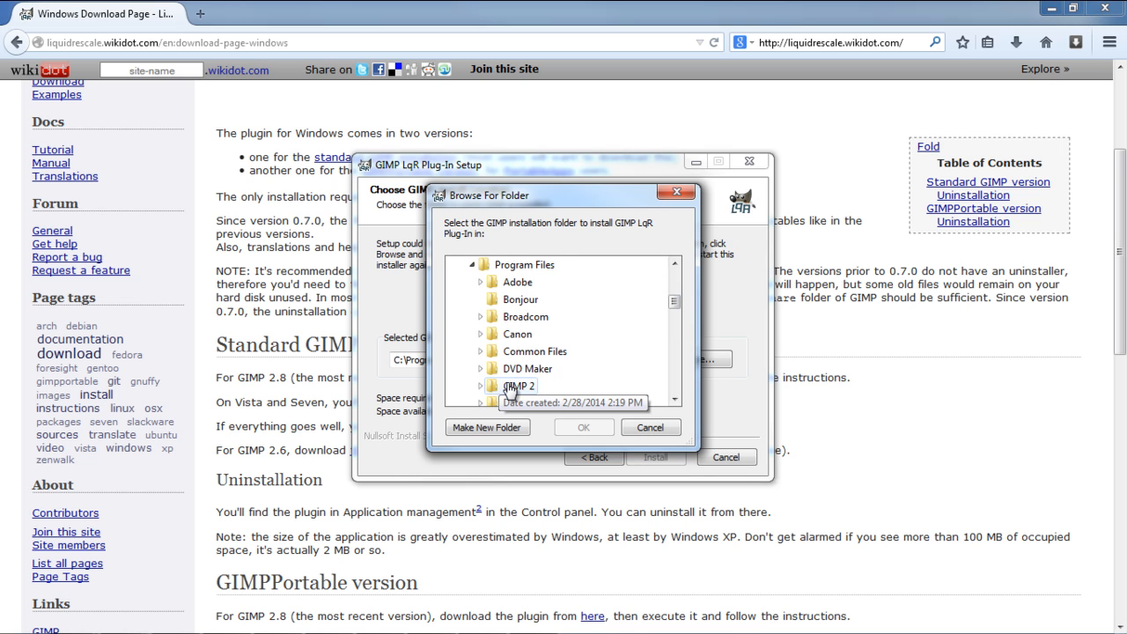
{"action": "left_click", "coordinate": [583, 427]}
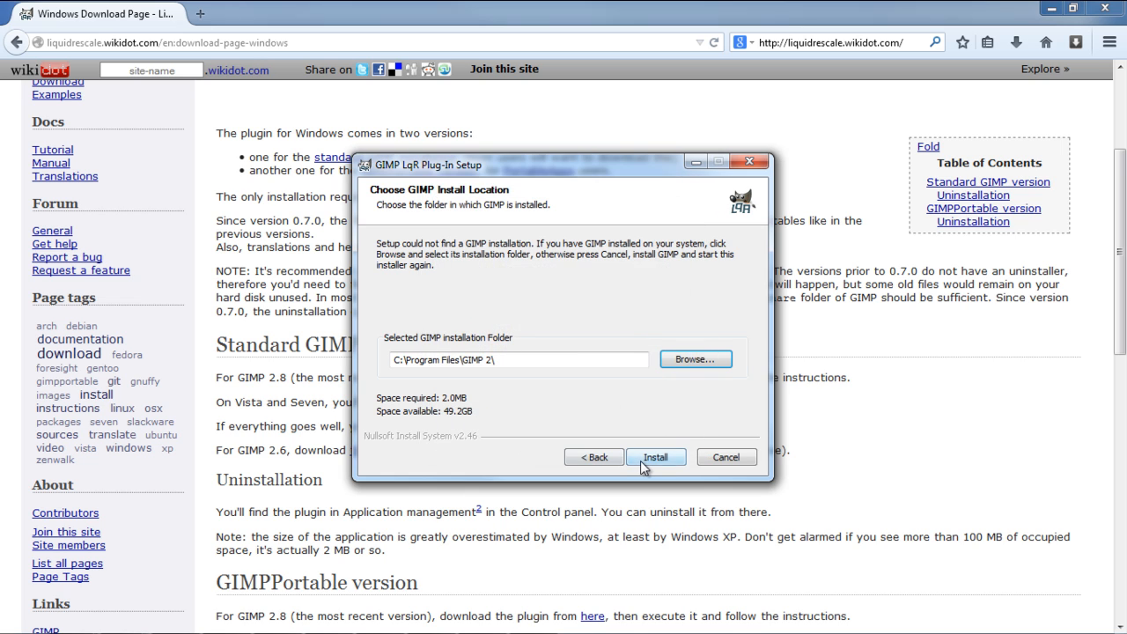
Install the LqR plug-in, finish the wizard, and check GIMP's Layer menu.
{"action": "left_click", "coordinate": [655, 456]}
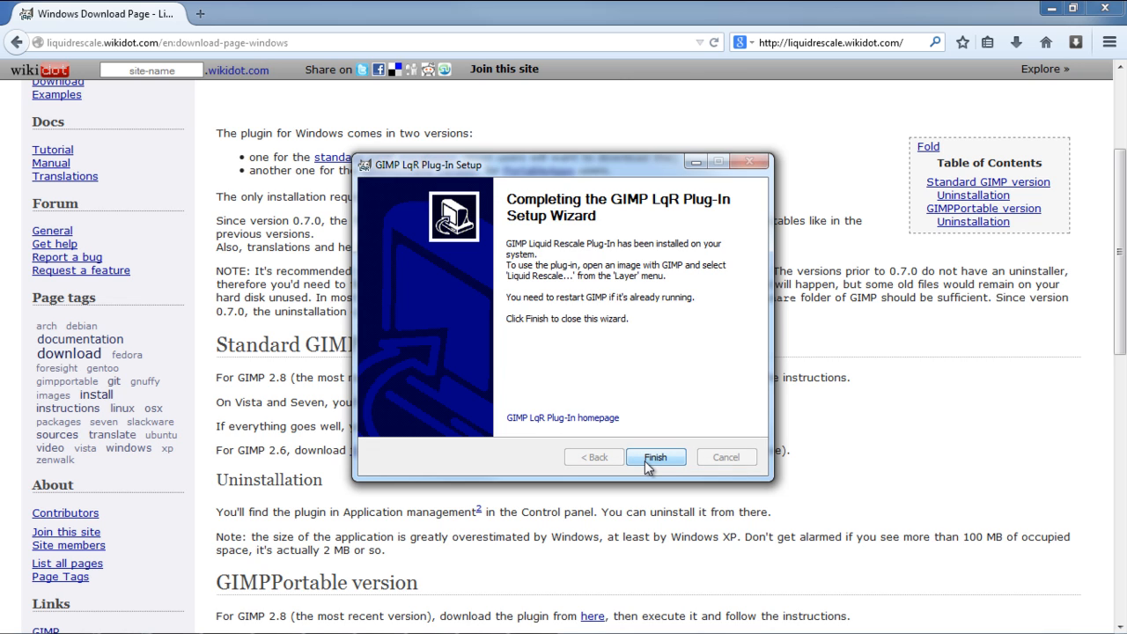
{"action": "left_click", "coordinate": [655, 456]}
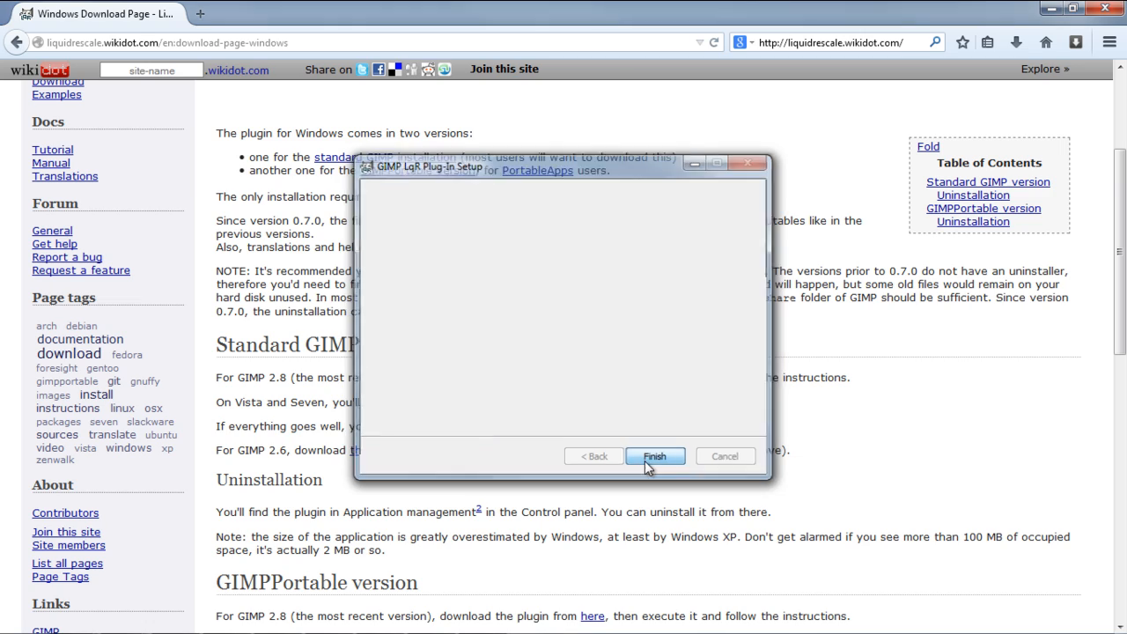
{"action": "left_click", "coordinate": [654, 455]}
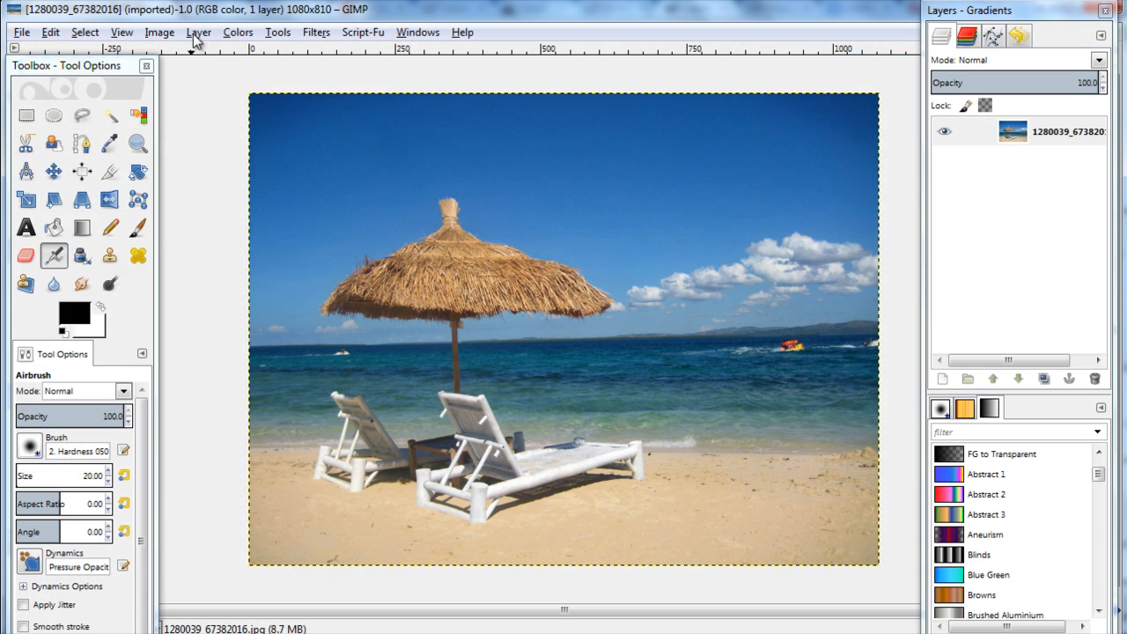
{"action": "left_click", "coordinate": [198, 32]}
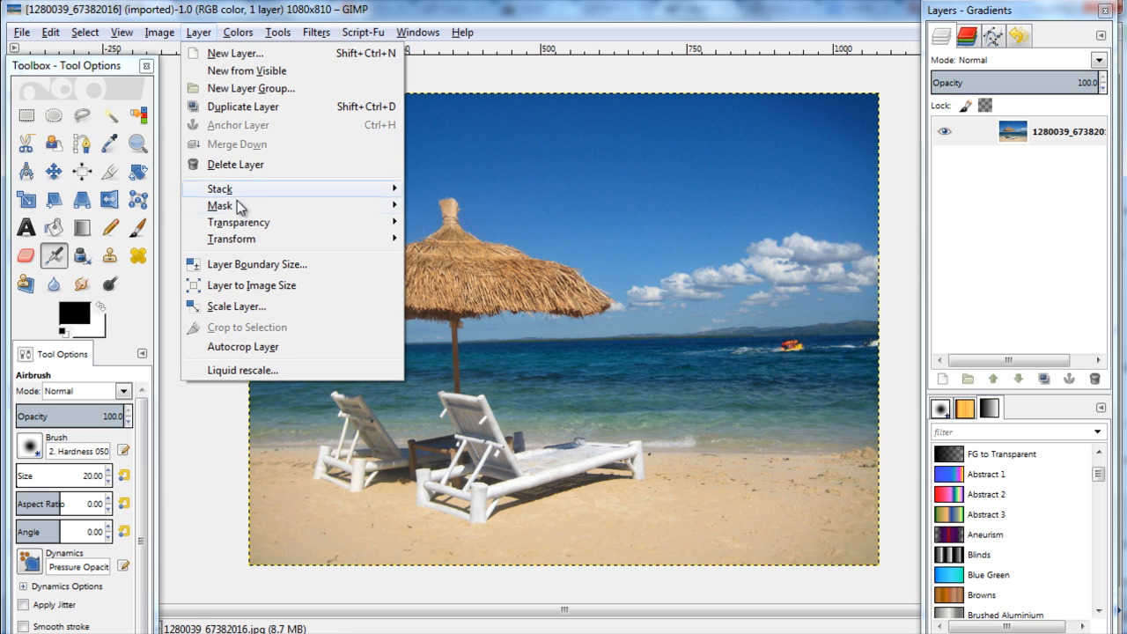
{"action": "mouse_move", "coordinate": [242, 370]}
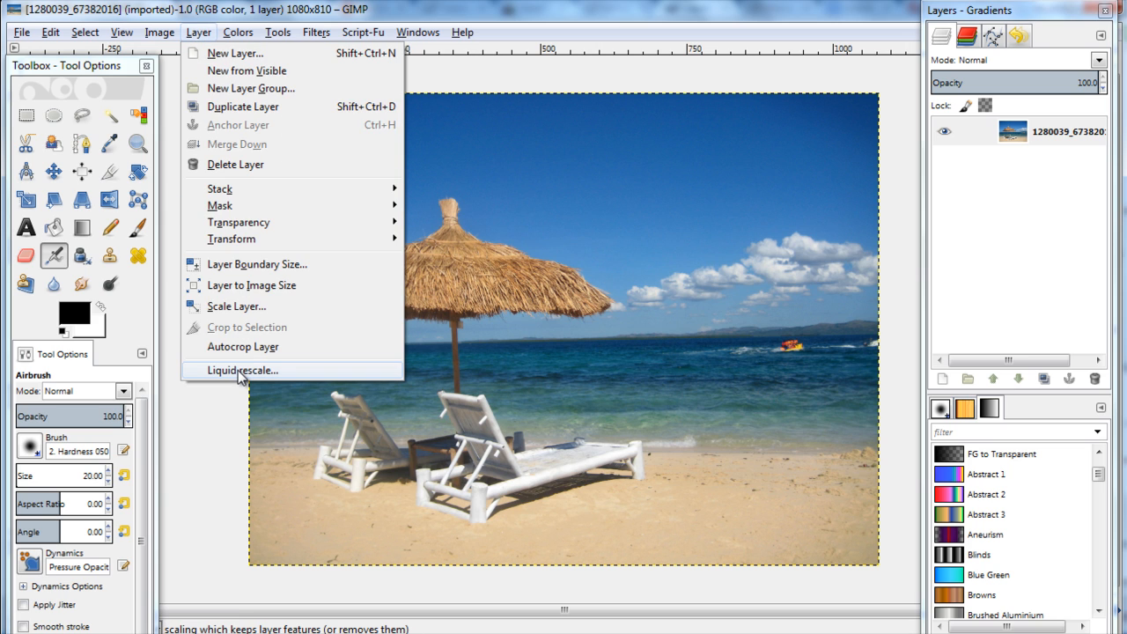
{"action": "mouse_move", "coordinate": [242, 370]}
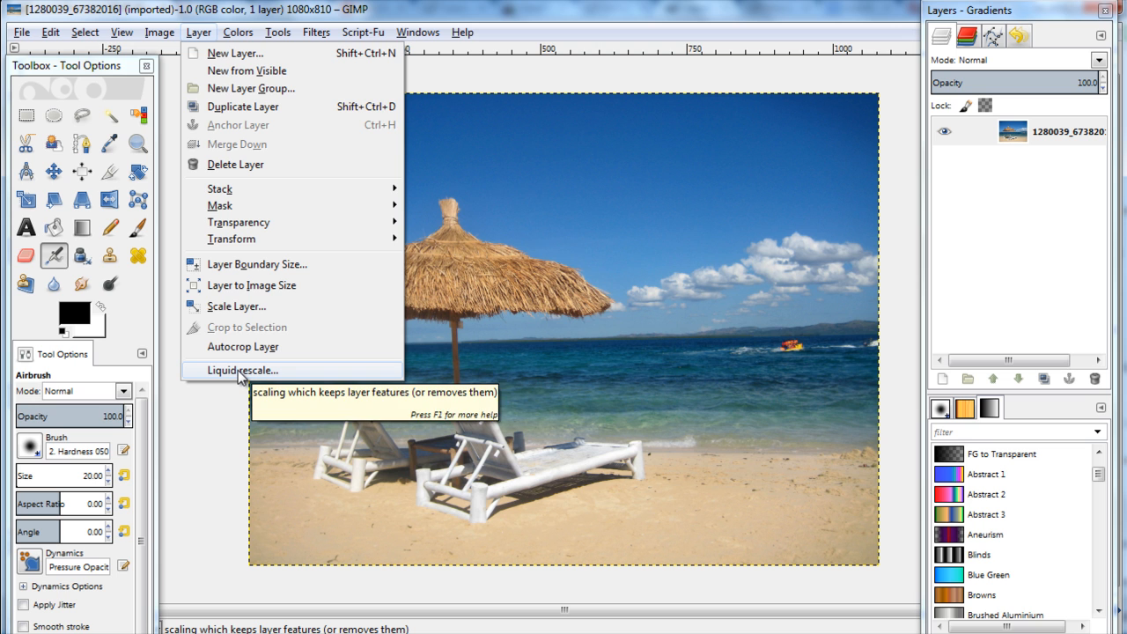
Open Layer > Liquid rescale and add a new feature preservation mask.
{"action": "left_click", "coordinate": [241, 370]}
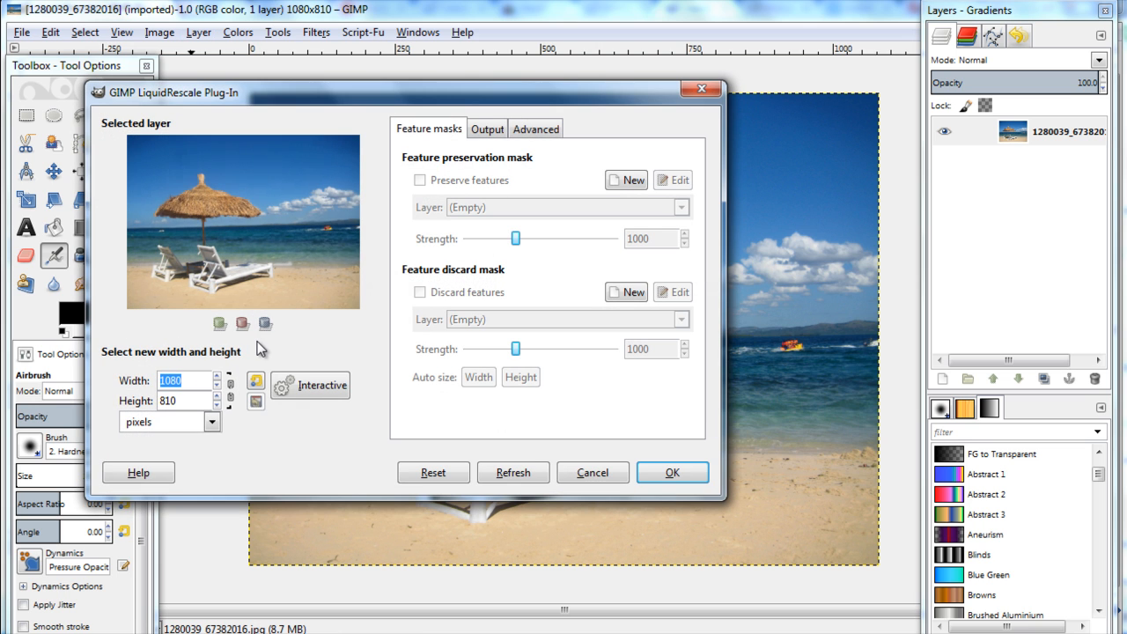
{"action": "mouse_move", "coordinate": [587, 193]}
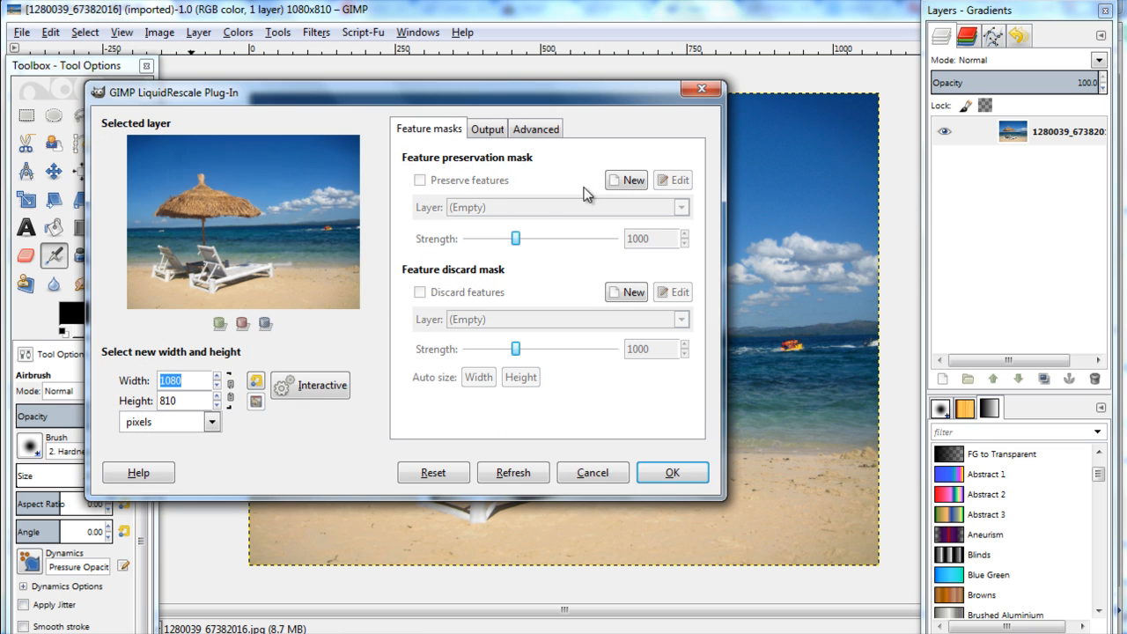
{"action": "mouse_move", "coordinate": [625, 179]}
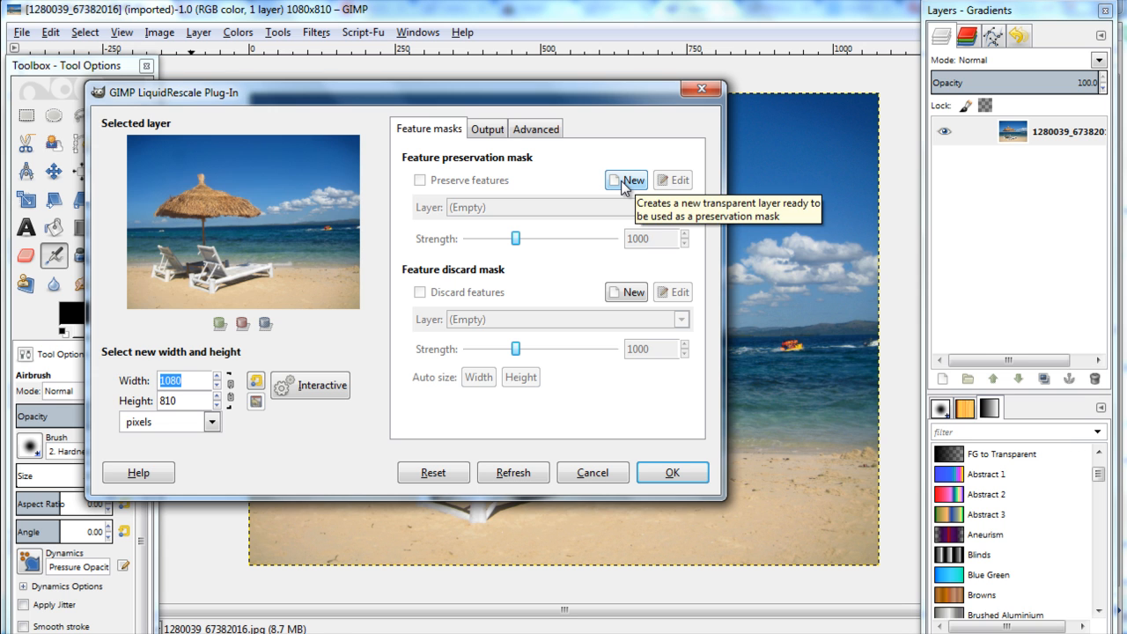
{"action": "left_click", "coordinate": [632, 180]}
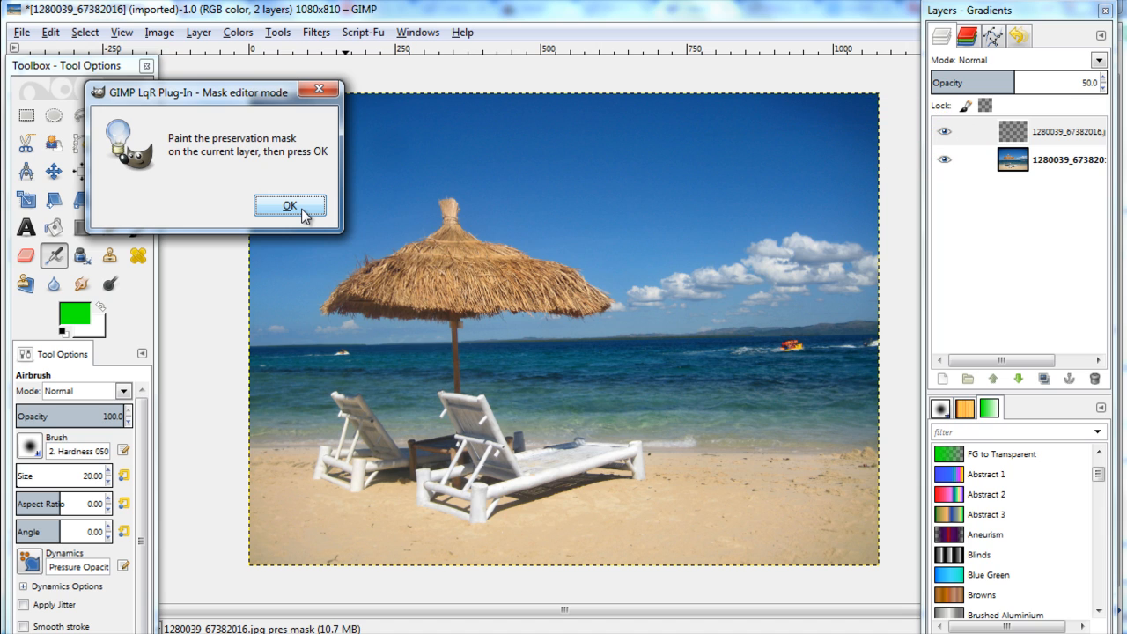
Dismiss the mask editor message and set output to a new layer with seams.
{"action": "left_click", "coordinate": [290, 205]}
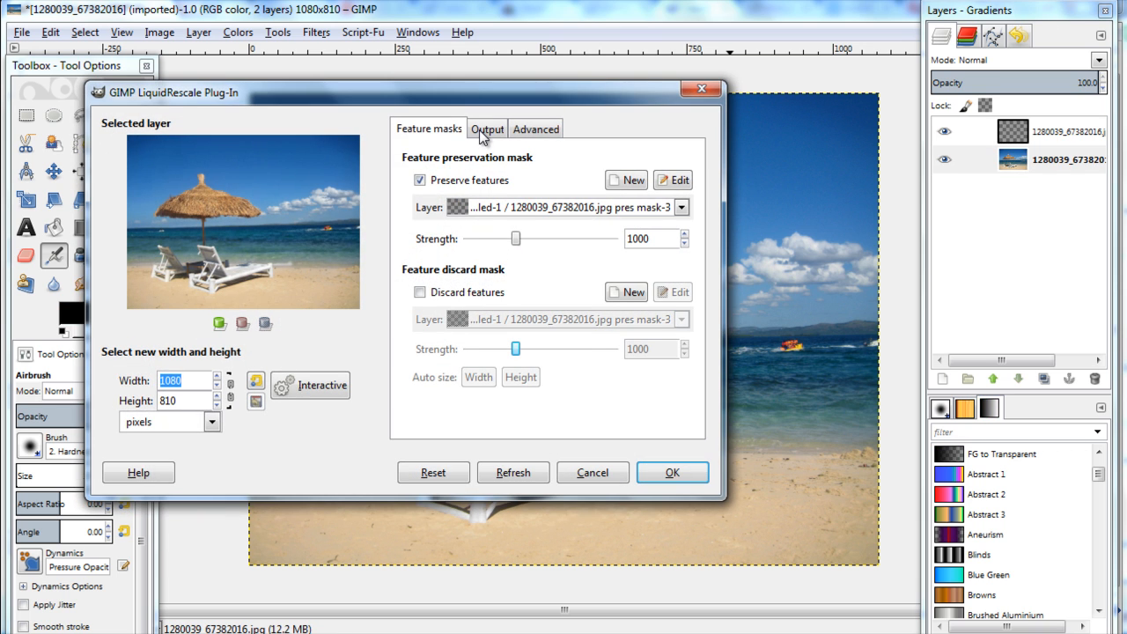
{"action": "left_click", "coordinate": [487, 128]}
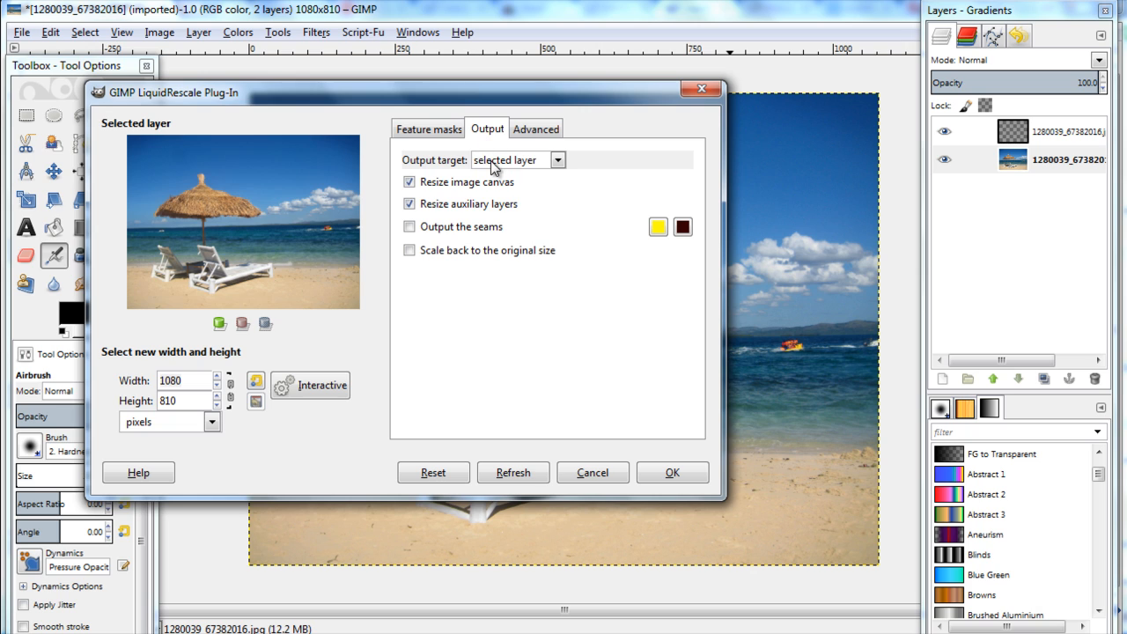
{"action": "left_click", "coordinate": [556, 160]}
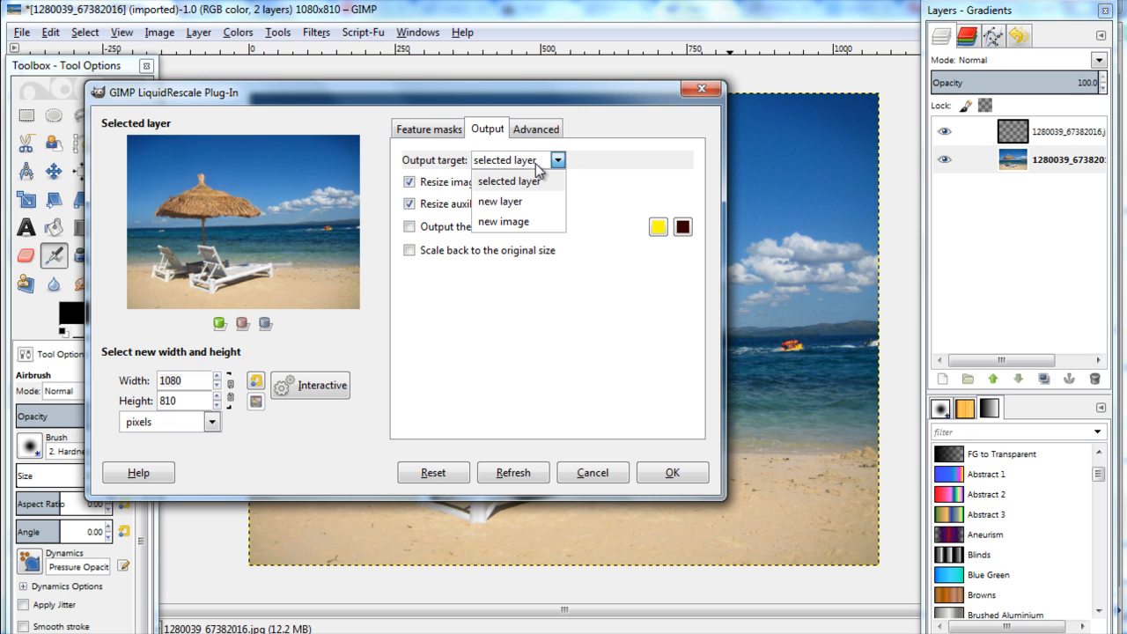
{"action": "left_click", "coordinate": [499, 201]}
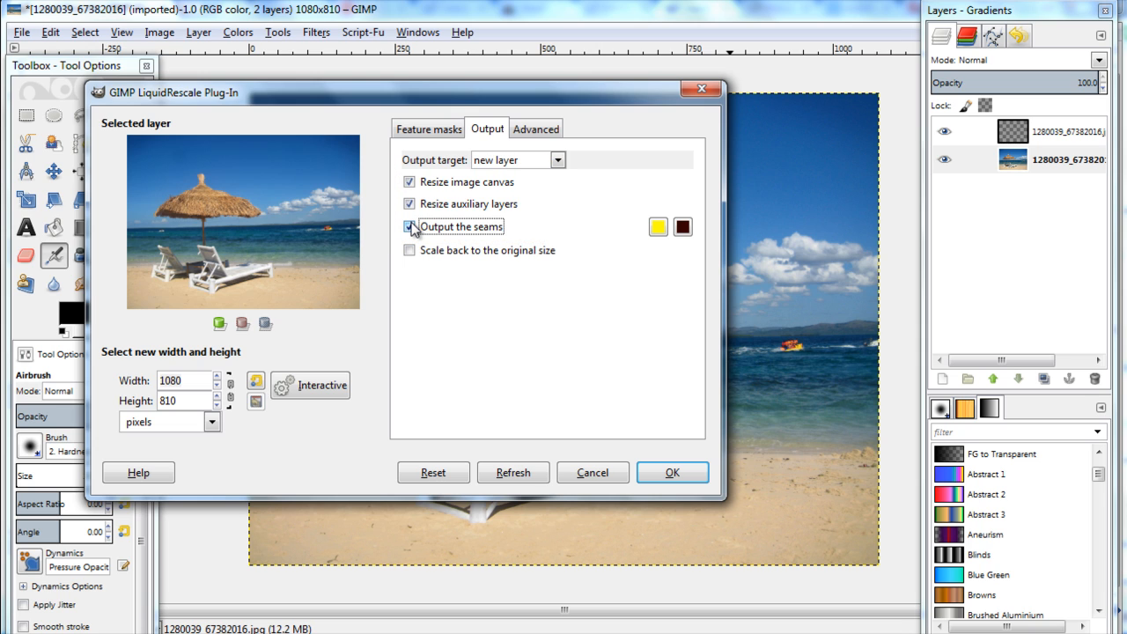
{"action": "left_click", "coordinate": [408, 226]}
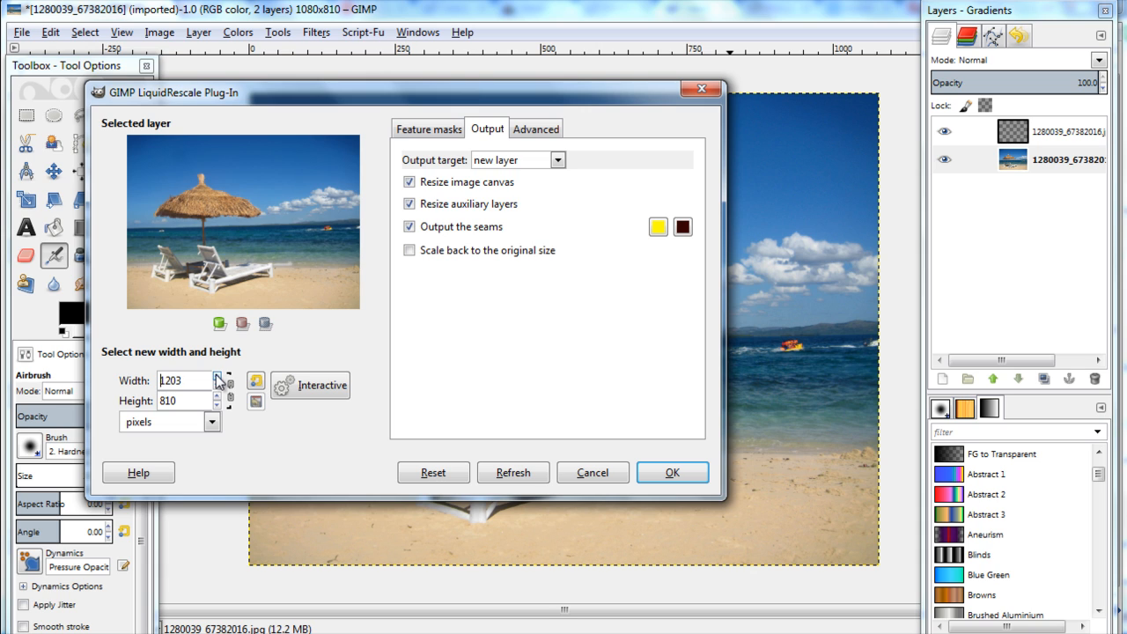
Increase the Liquid Rescale width to about 1237 pixels.
{"action": "left_click", "coordinate": [218, 376]}
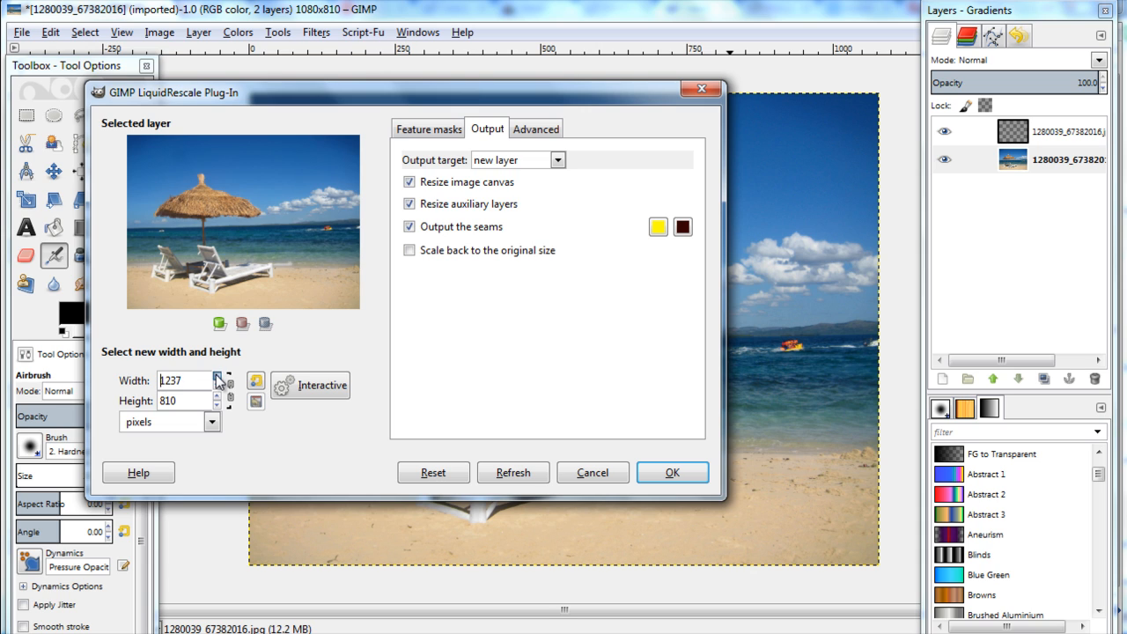
{"action": "left_click", "coordinate": [217, 376]}
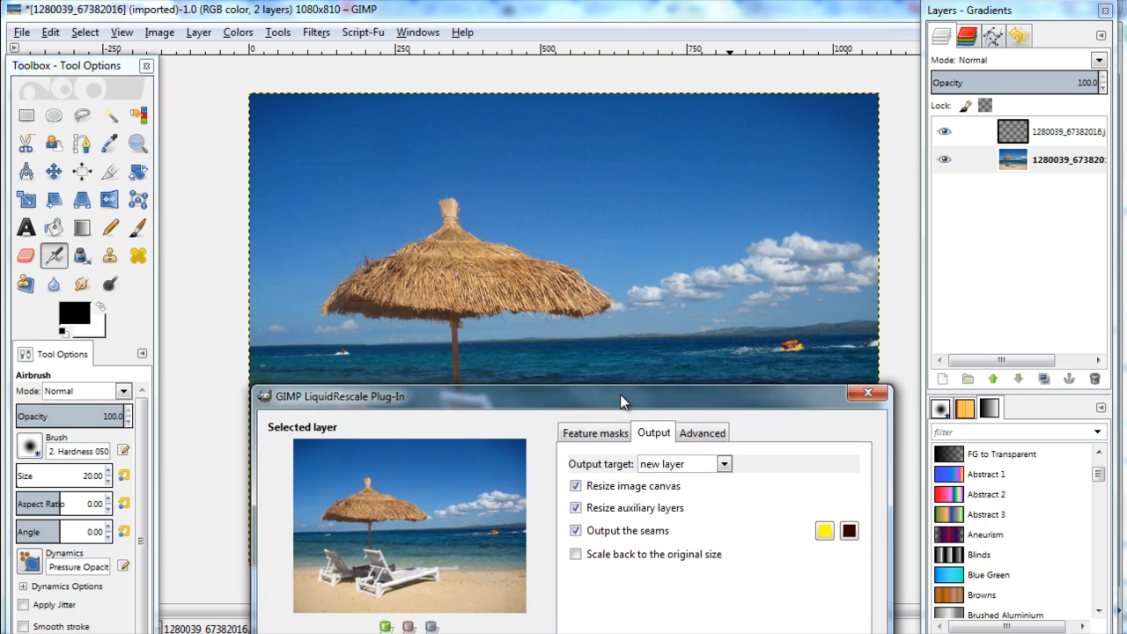
Move the rescale dialog aside, select the mask layer, and pick Paintbrush with a new colour.
{"action": "left_click_drag", "start_coordinate": [620, 395], "coordinate": [614, 565]}
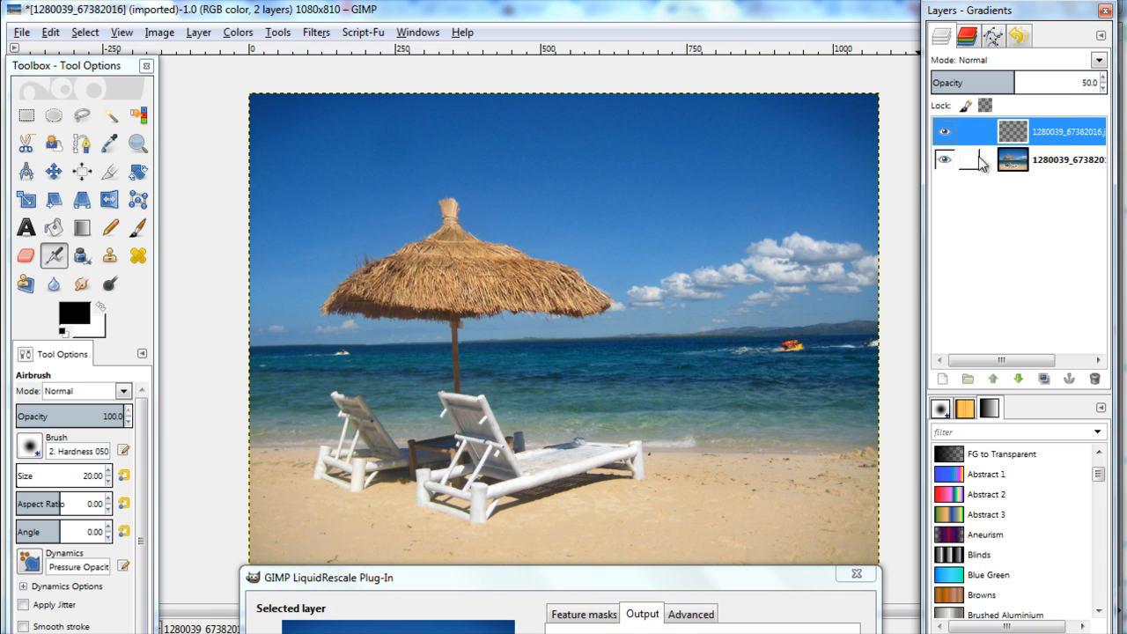
{"action": "left_click", "coordinate": [137, 227]}
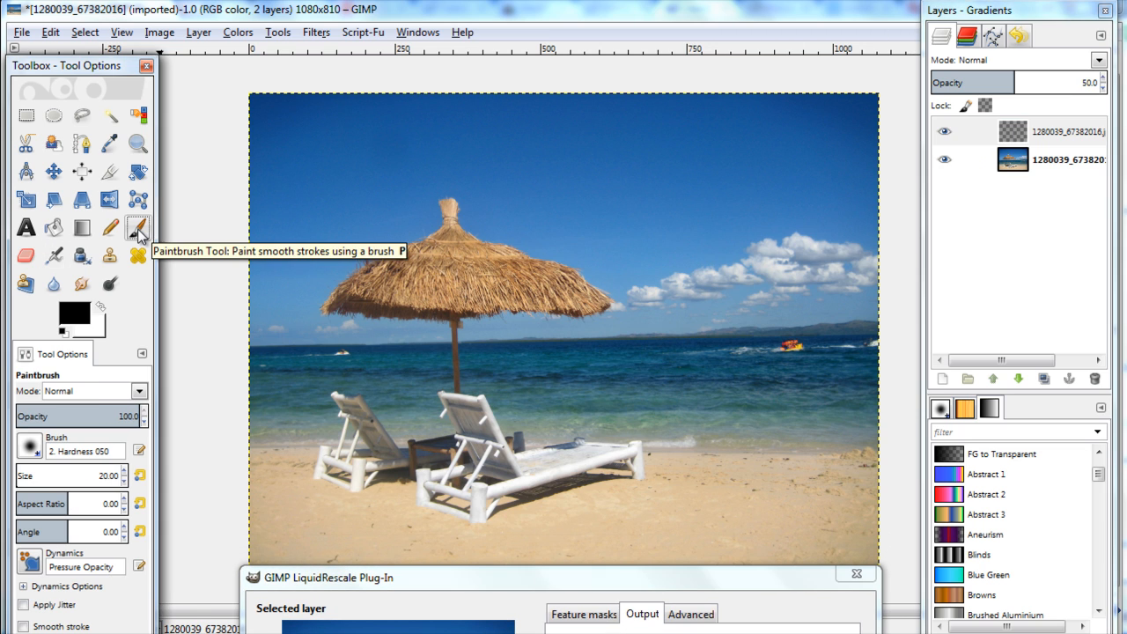
{"action": "left_click", "coordinate": [75, 315]}
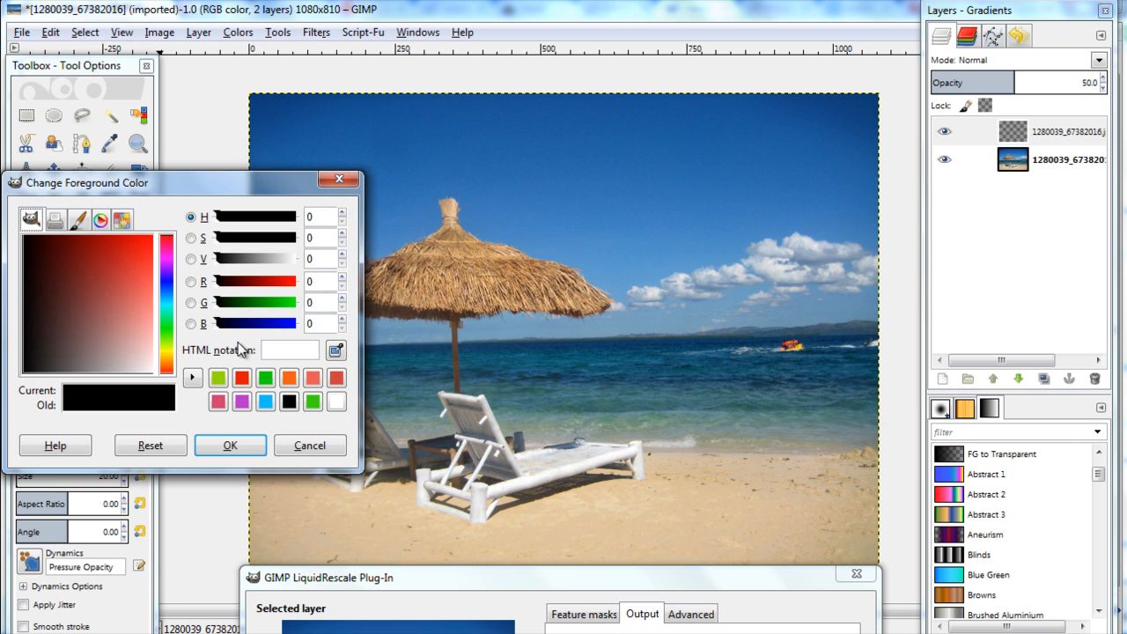
{"action": "left_click", "coordinate": [230, 445]}
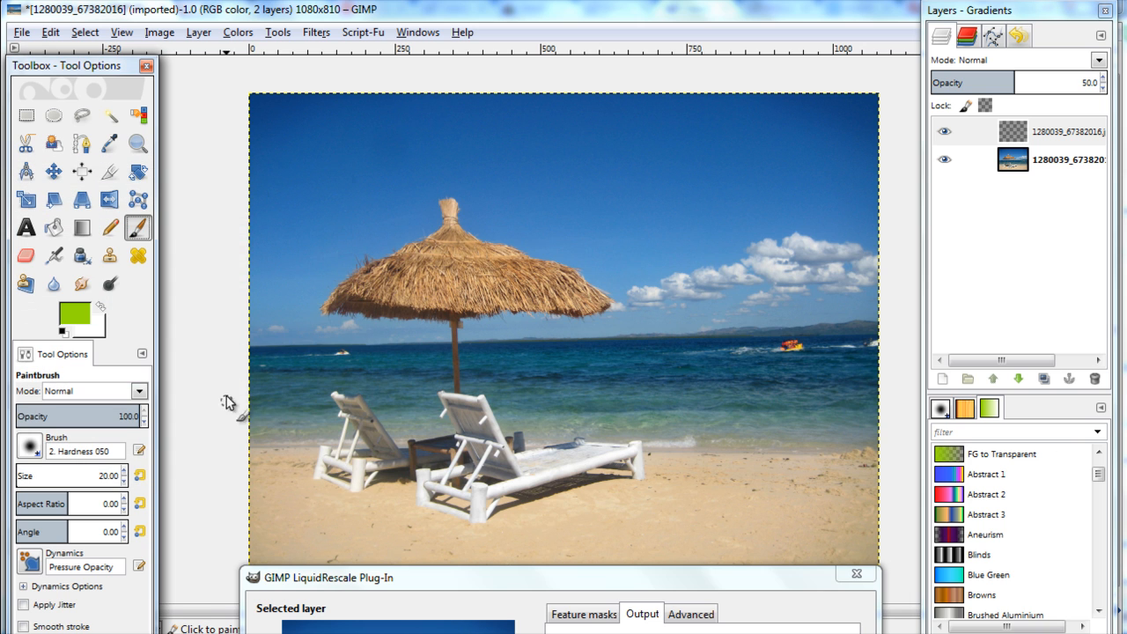
{"action": "mouse_move", "coordinate": [377, 289]}
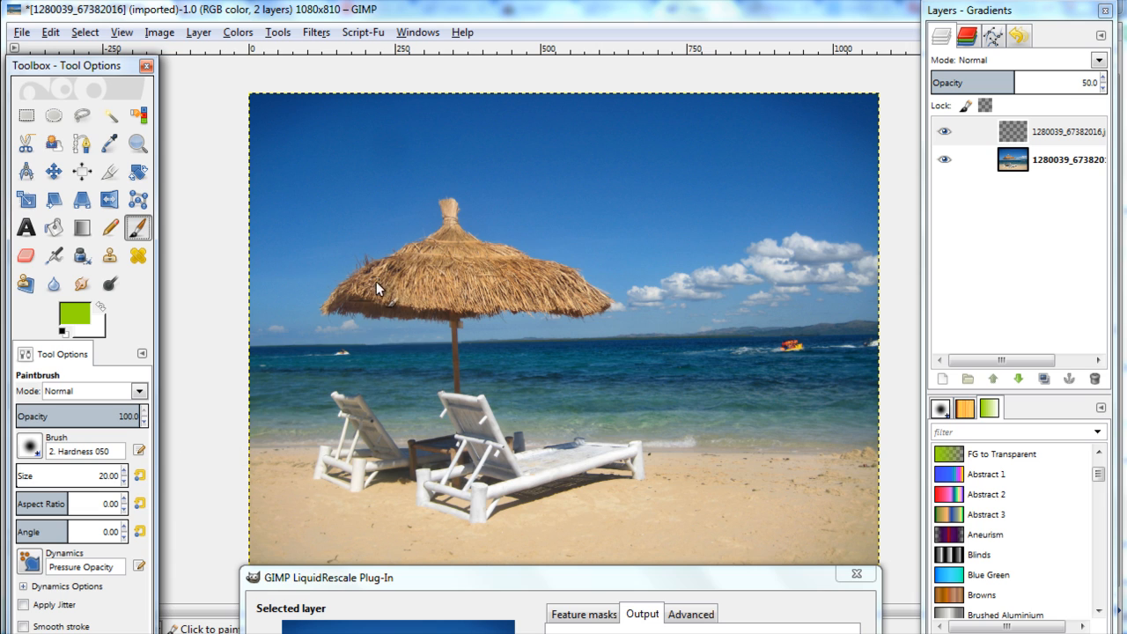
{"action": "mouse_move", "coordinate": [438, 242]}
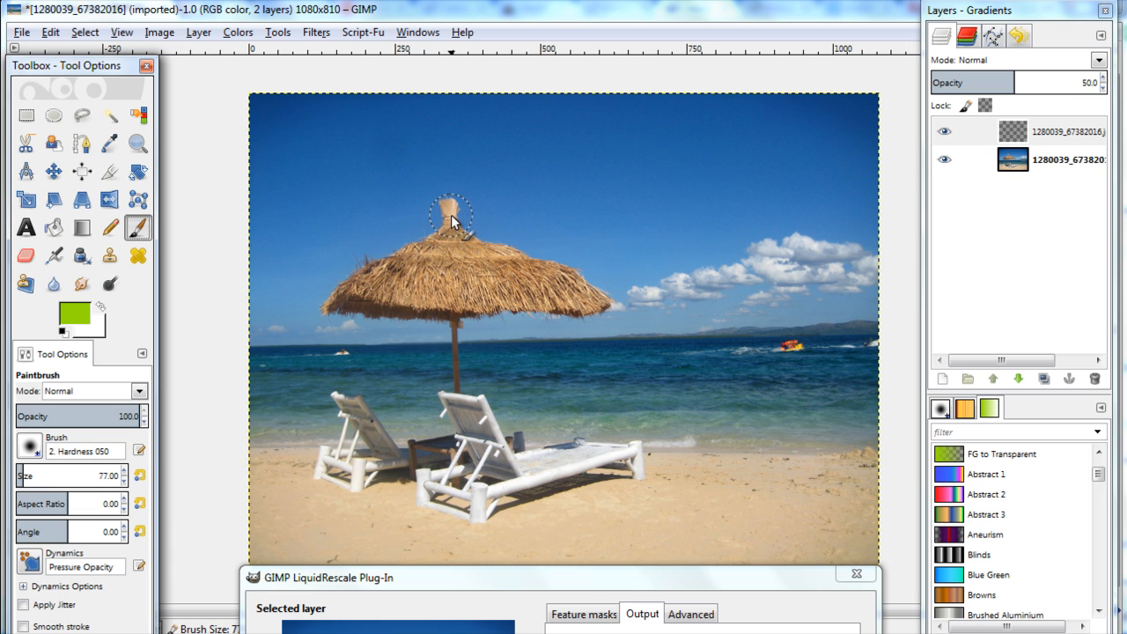
Paint green over the beach umbrella and its canopy on the mask layer.
{"action": "left_click_drag", "start_coordinate": [453, 215], "coordinate": [590, 308]}
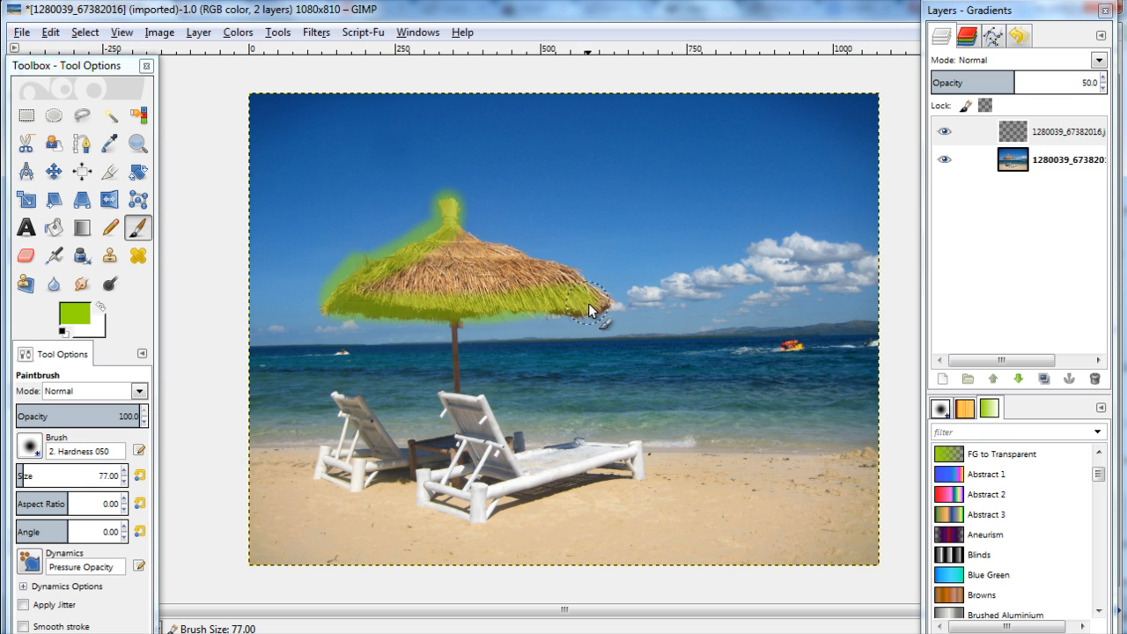
{"action": "left_click_drag", "start_coordinate": [590, 308], "coordinate": [366, 295]}
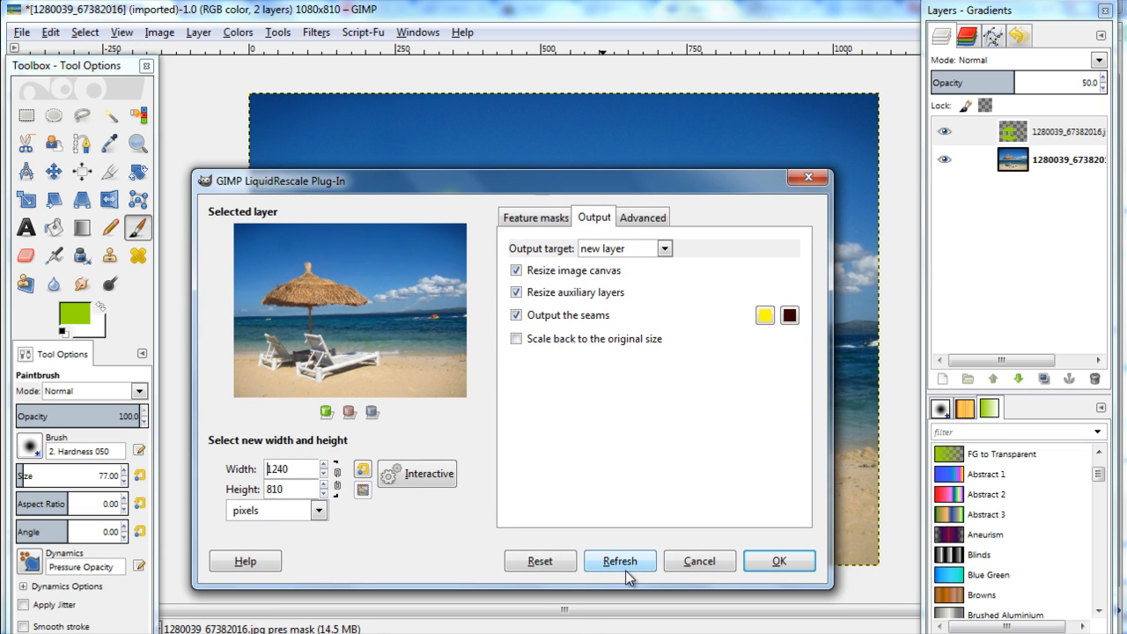
Refresh the Liquid Rescale preview with the mask and apply it to widen the photo.
{"action": "left_click", "coordinate": [620, 561]}
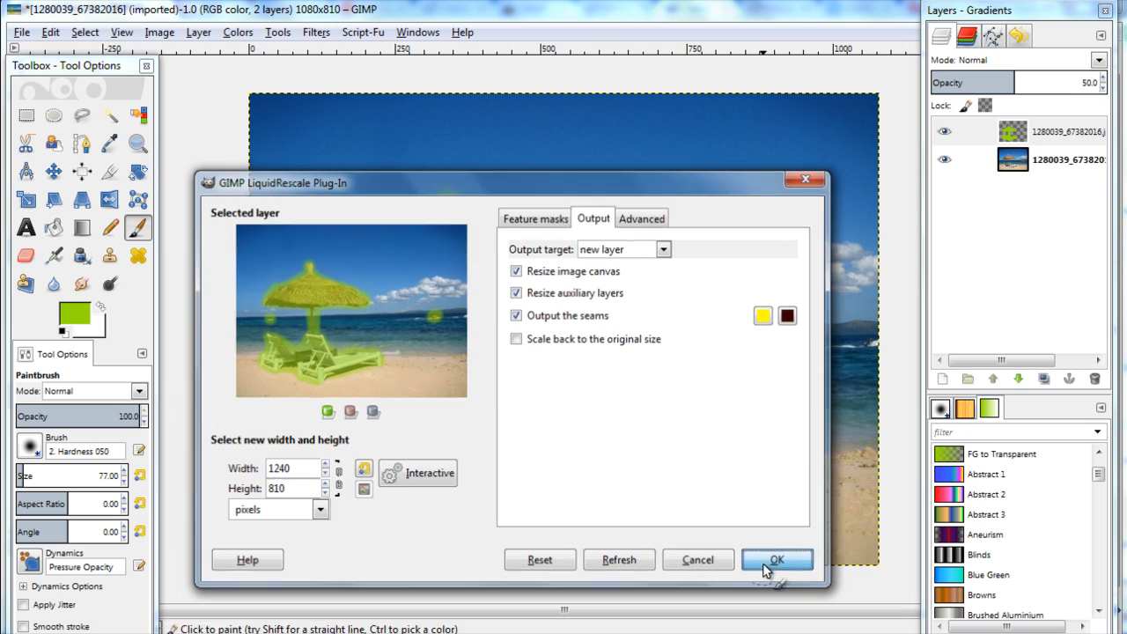
{"action": "left_click", "coordinate": [777, 560]}
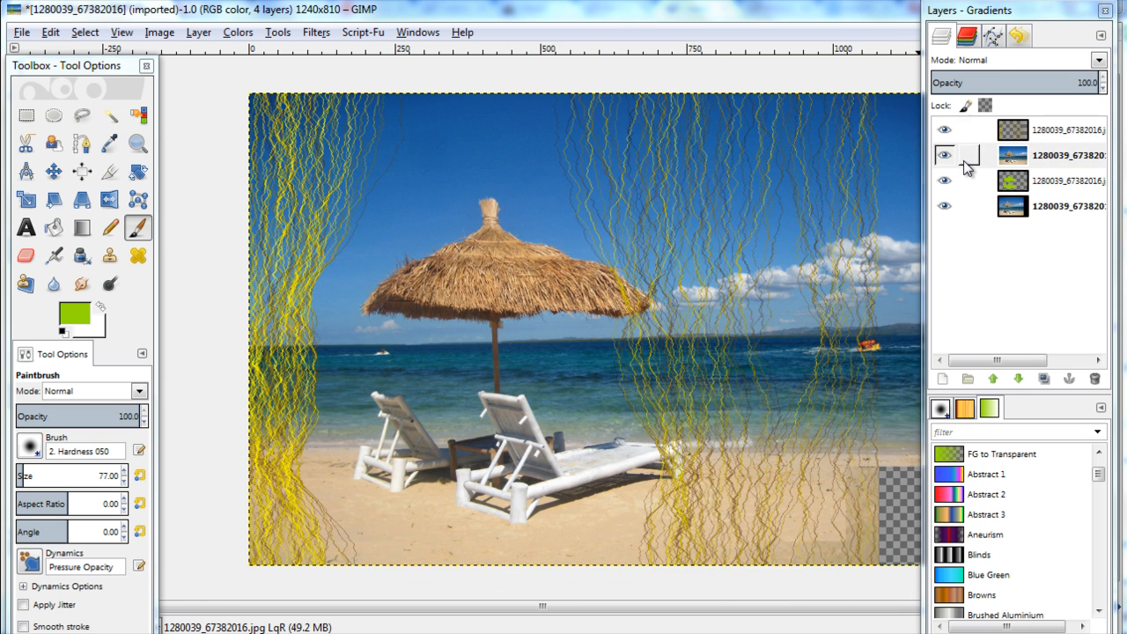
Hide the seams layer, then toggle the rescaled layer off and on to compare with the original.
{"action": "left_click", "coordinate": [1012, 156]}
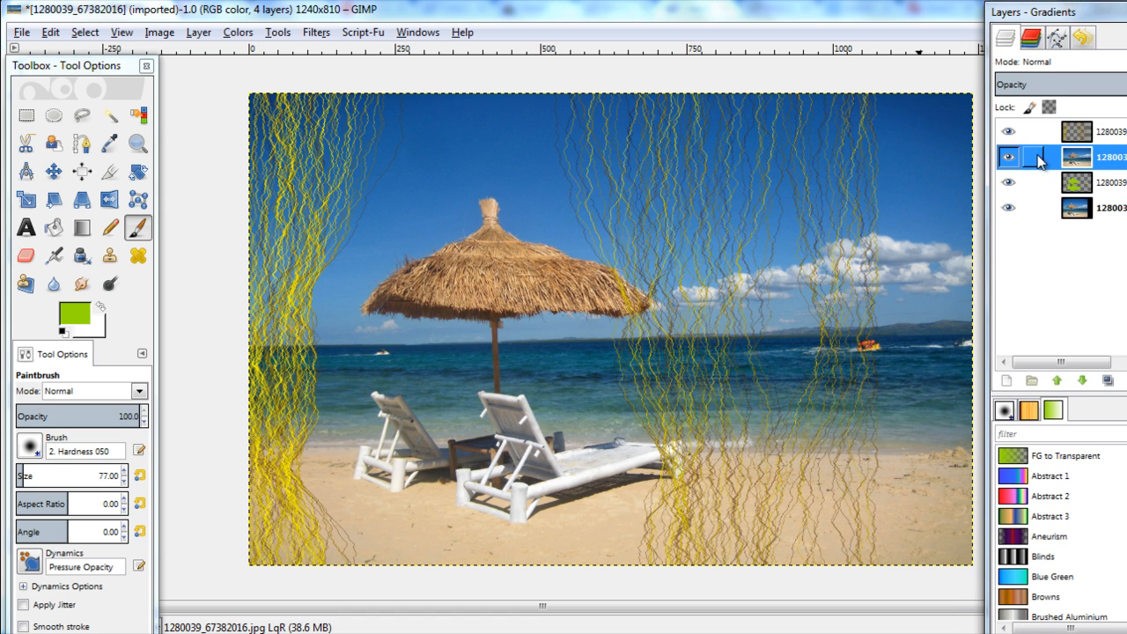
{"action": "left_click", "coordinate": [1008, 132]}
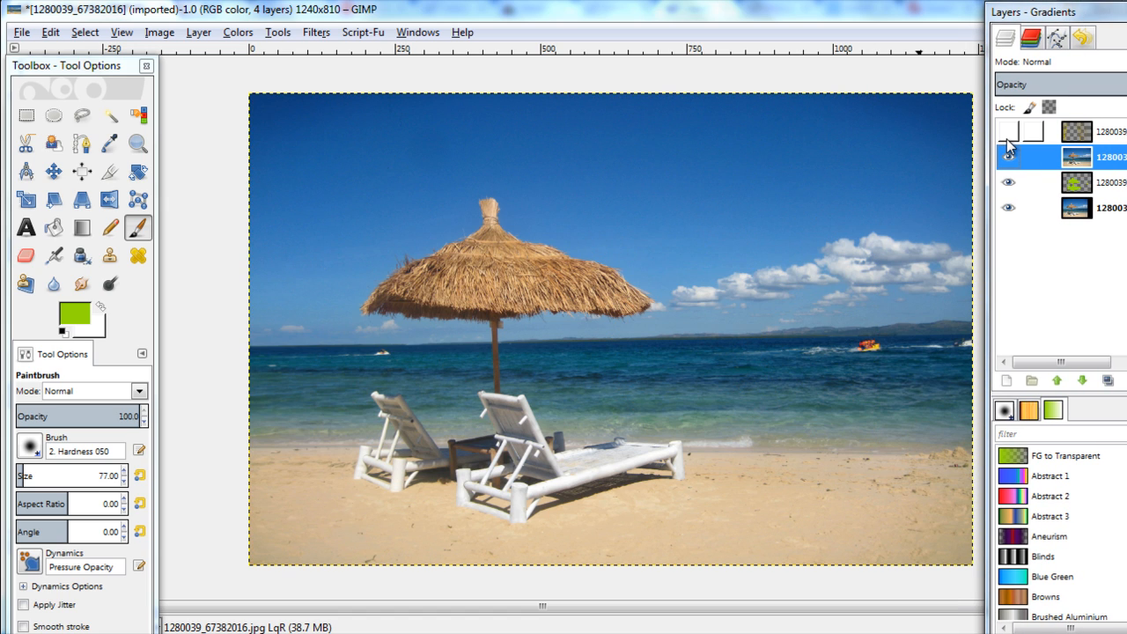
{"action": "left_click", "coordinate": [1008, 157]}
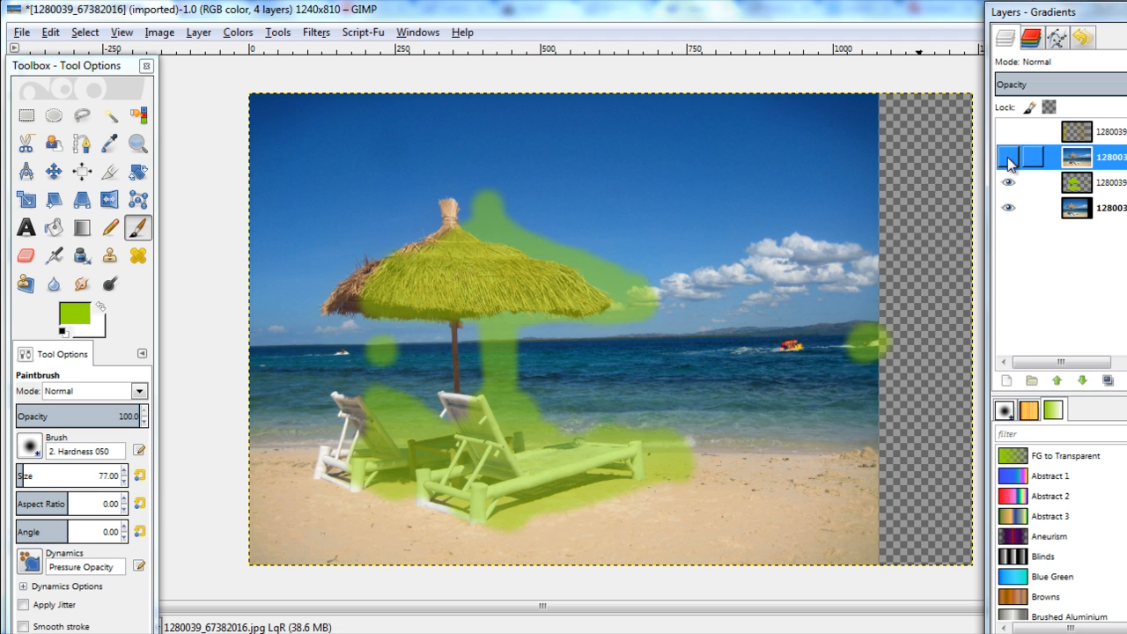
{"action": "left_click", "coordinate": [1008, 156]}
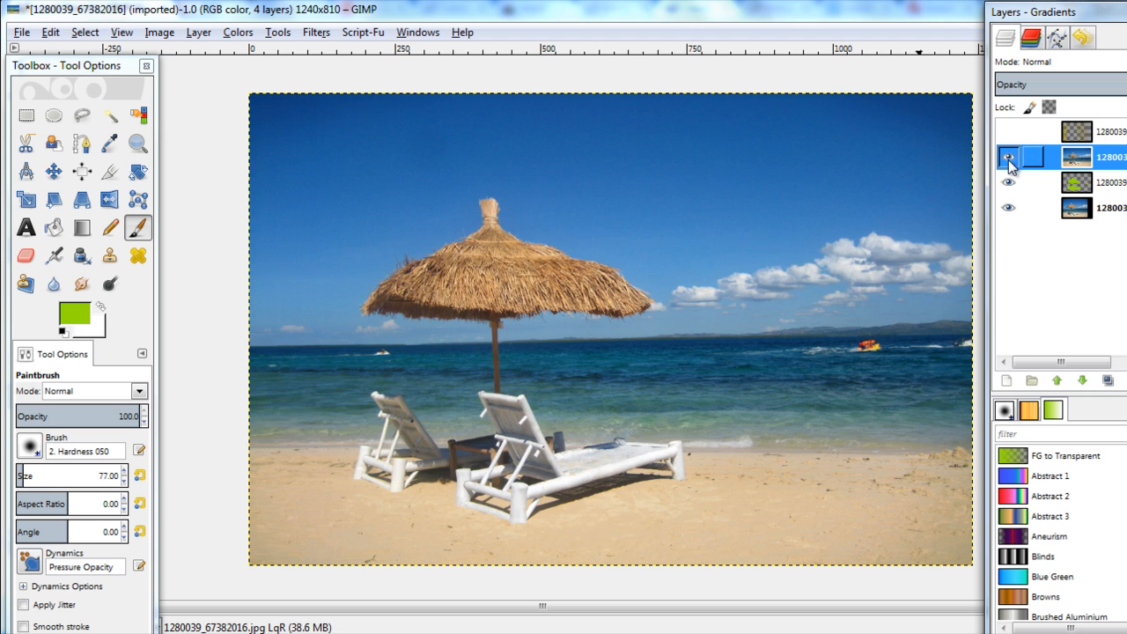